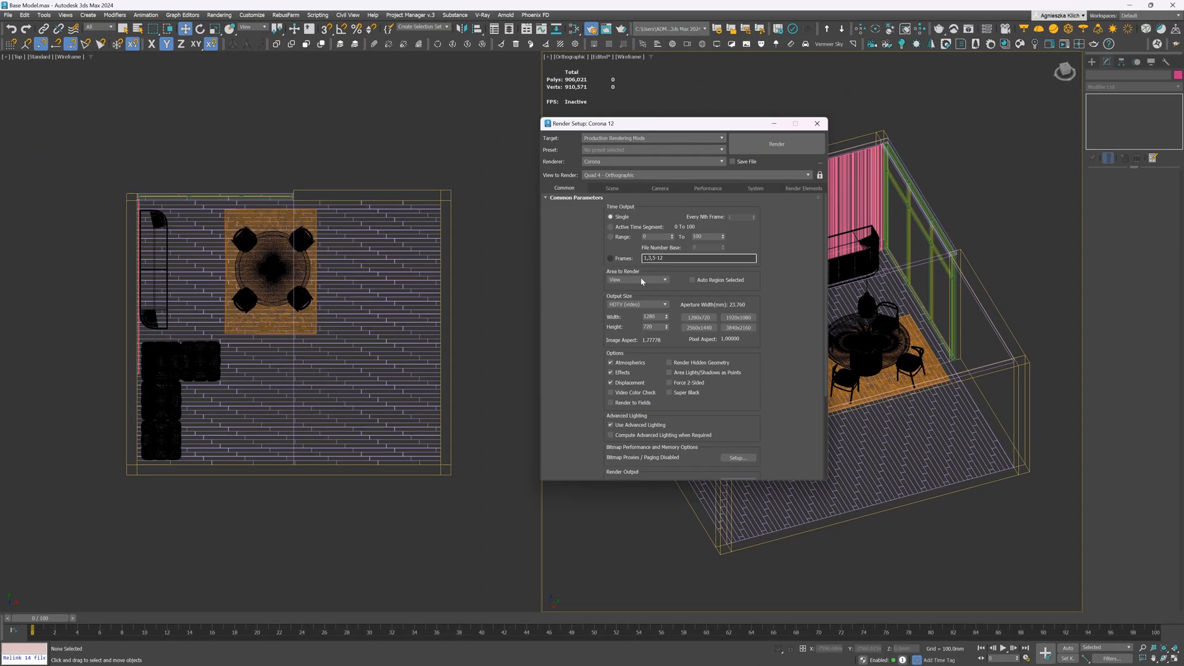
Step: Choose the HDTV (video) output size format, 1280 by 720
{"action": "left_click", "coordinate": [636, 304]}
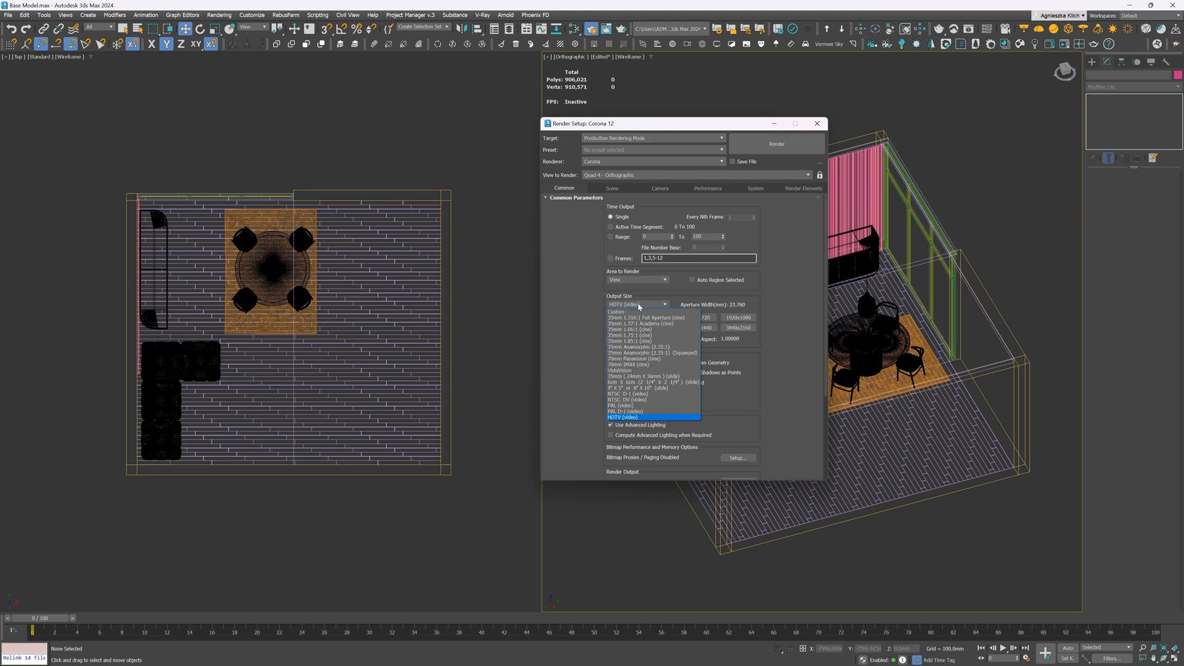
{"action": "left_click", "coordinate": [621, 417]}
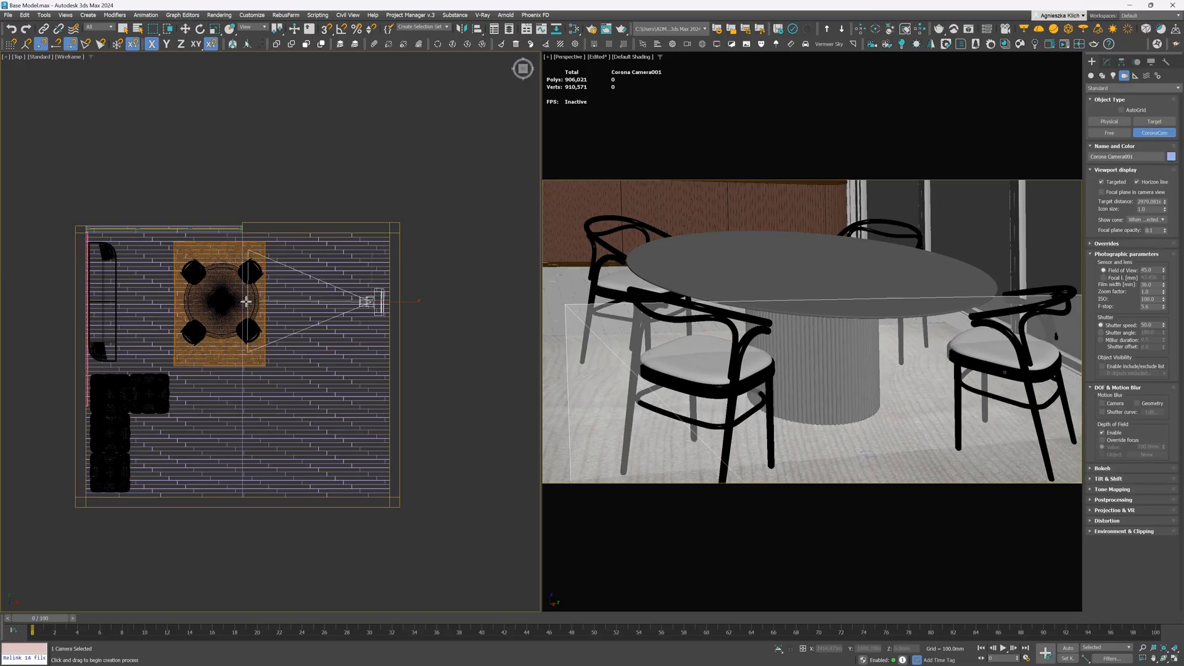
Step: View through the Corona camera, pull it back beyond the right wall and show its parameters
{"action": "key", "text": "alt+q"}
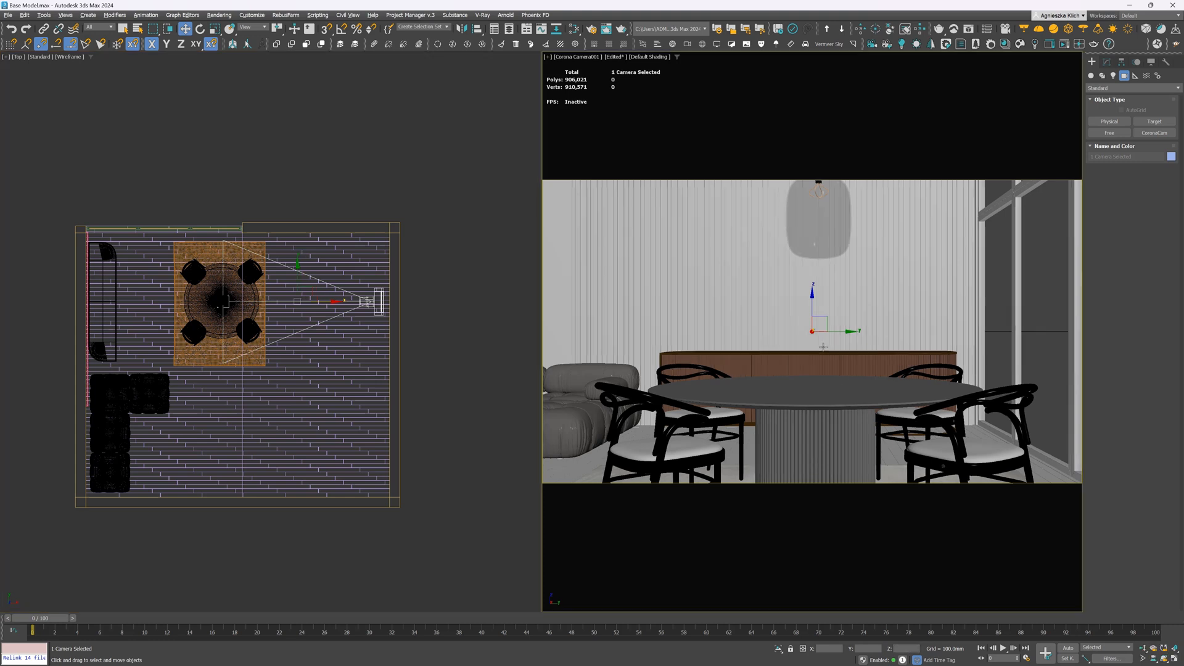
{"action": "left_click", "coordinate": [641, 43]}
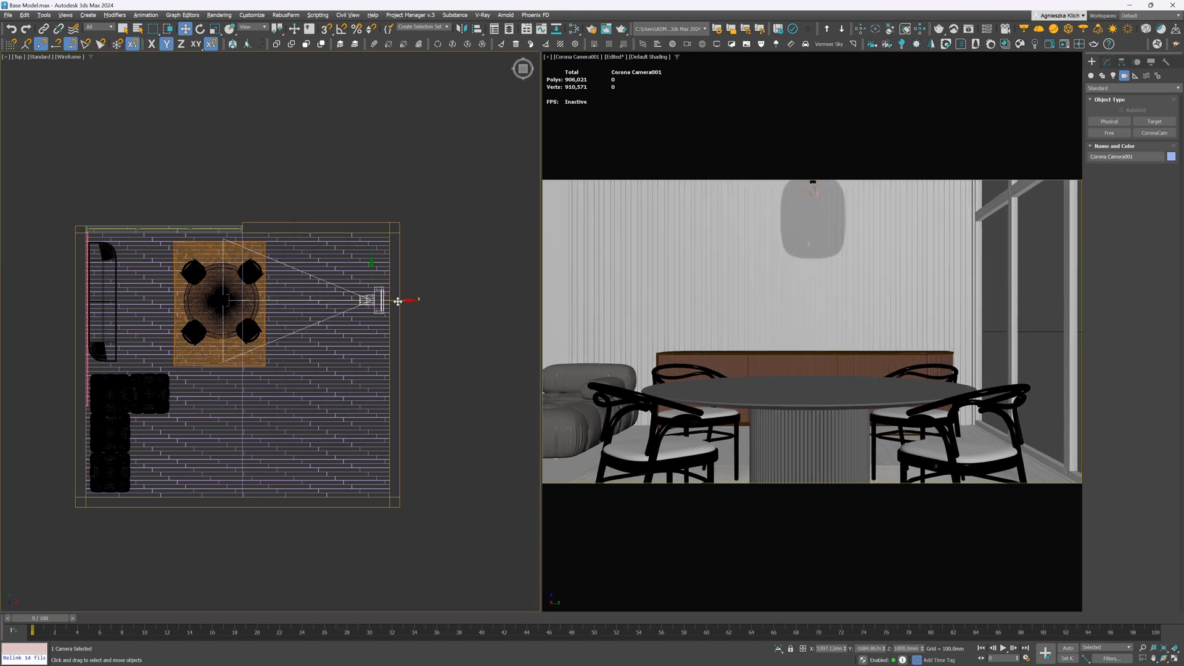
{"action": "left_click_drag", "start_coordinate": [370, 299], "coordinate": [426, 300]}
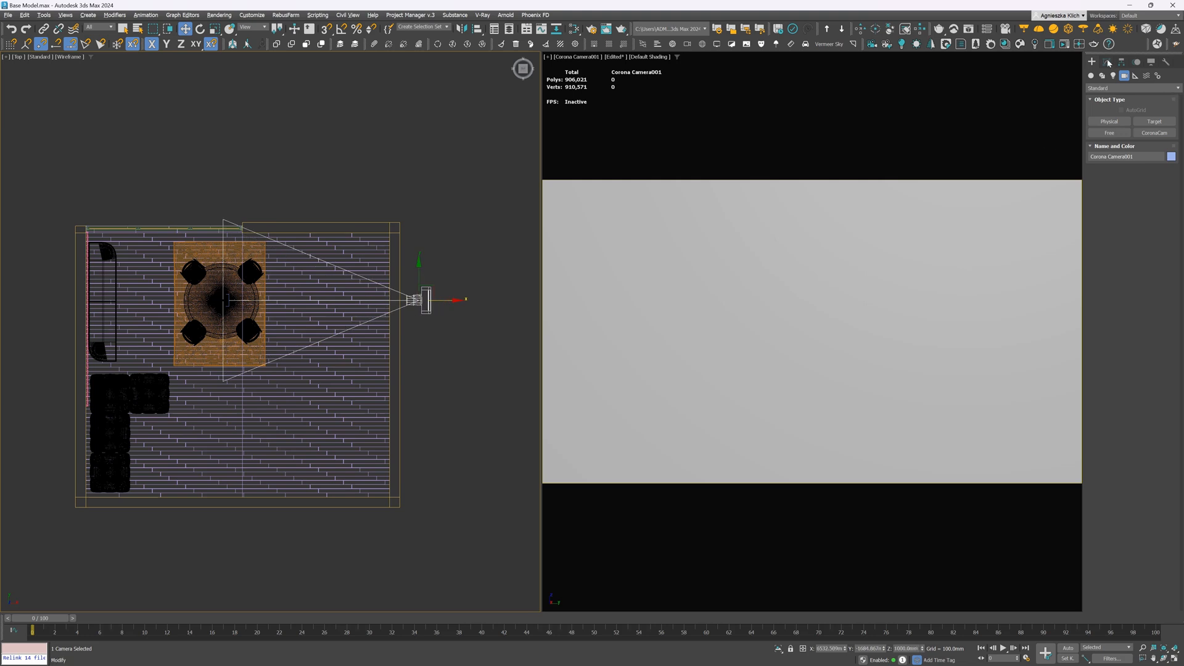
{"action": "left_click", "coordinate": [1103, 61]}
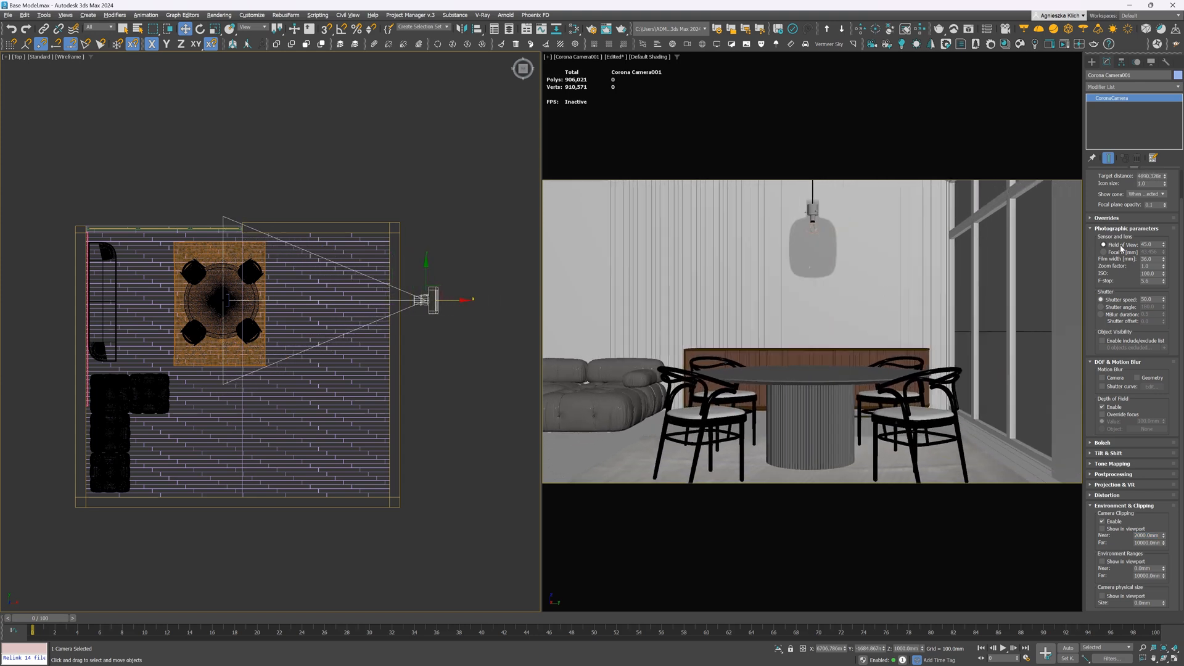
{"action": "mouse_move", "coordinate": [1124, 248]}
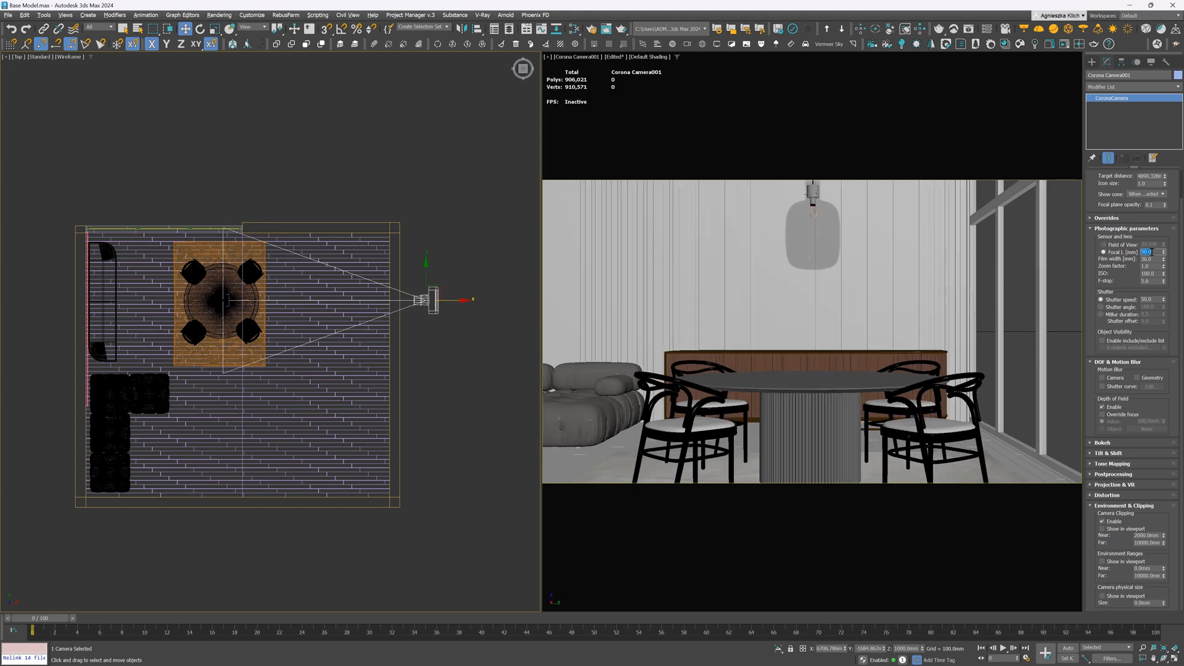
Step: Set focal length 24, move the camera further back and enable automatic vertical tilt under Tilt & Shift
{"action": "type", "text": "24"}
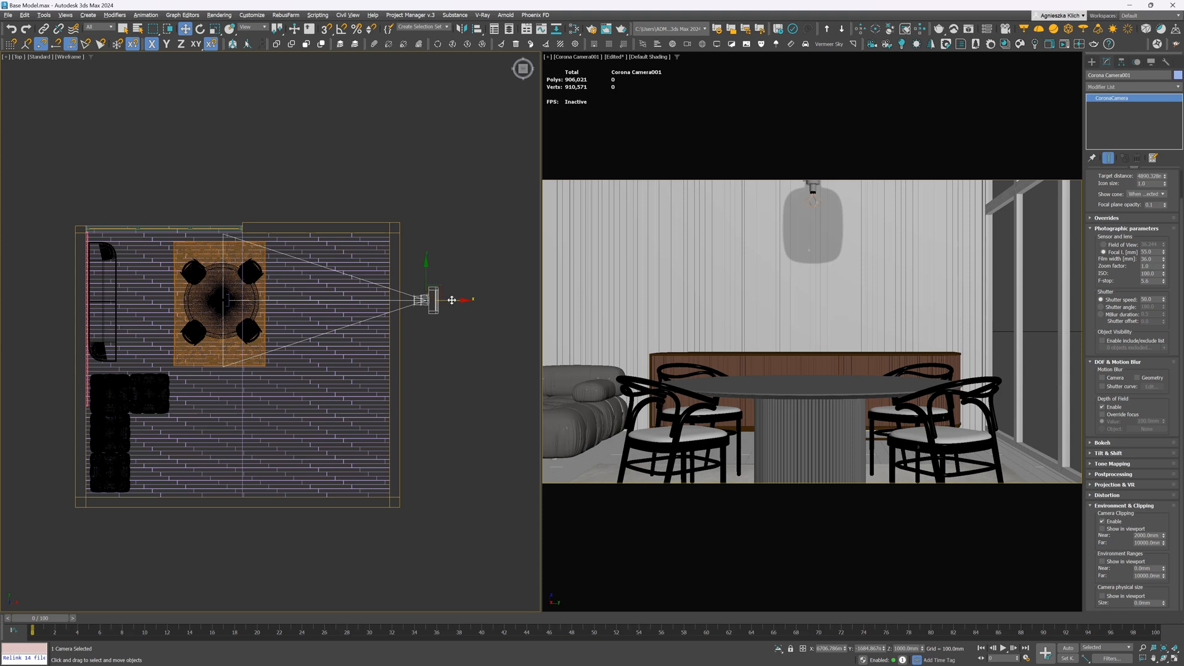
{"action": "left_click_drag", "start_coordinate": [451, 300], "coordinate": [498, 299]}
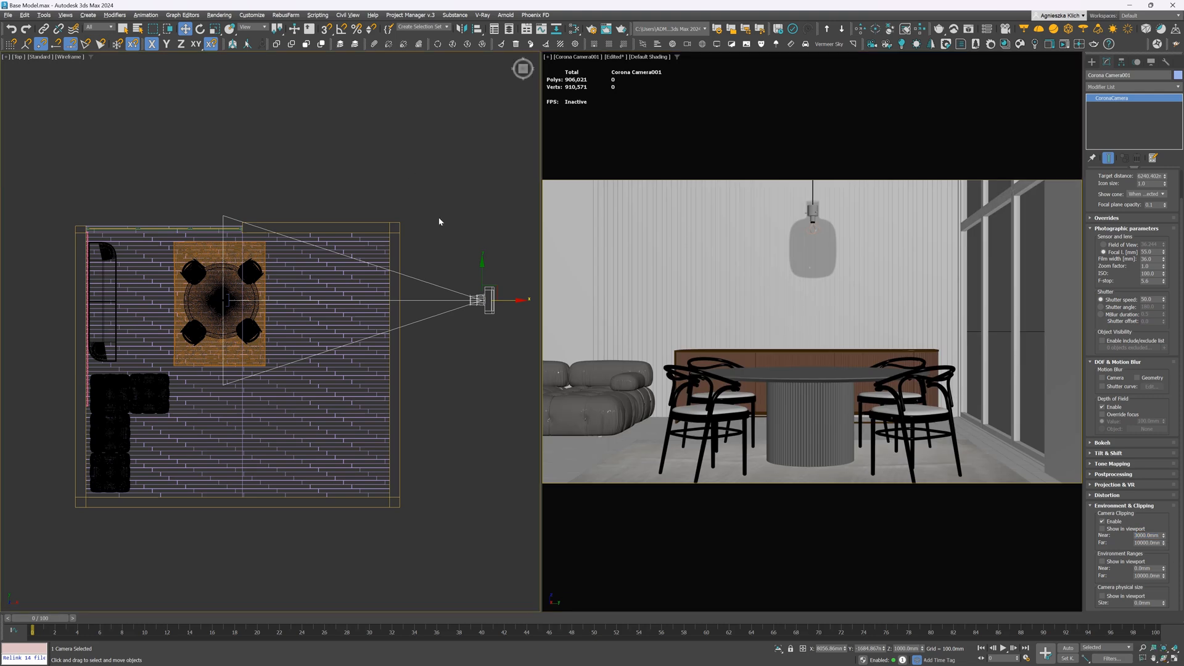
{"action": "left_click_drag", "start_coordinate": [506, 301], "coordinate": [529, 301]}
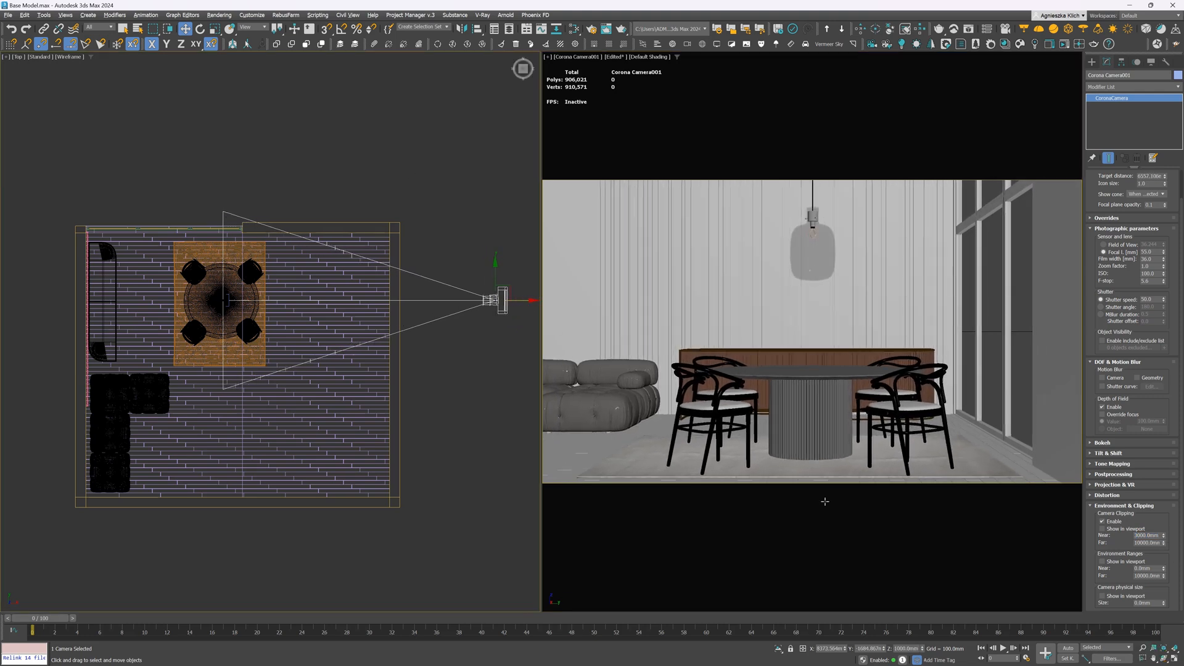
{"action": "mouse_move", "coordinate": [814, 484]}
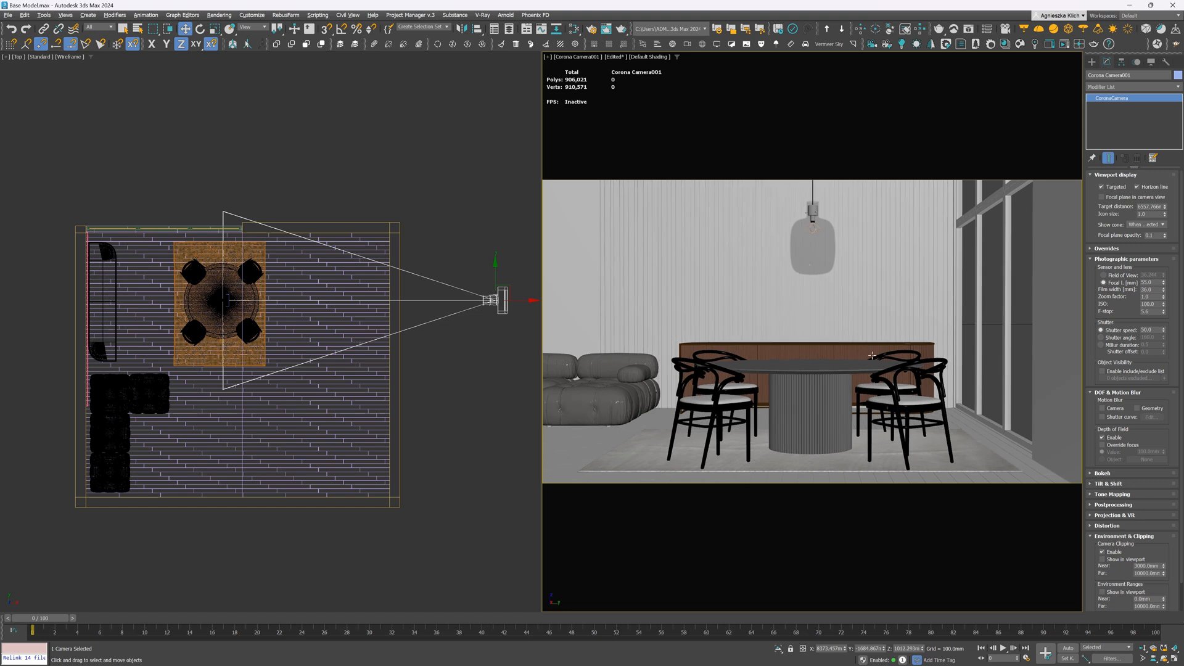
{"action": "left_click", "coordinate": [1108, 484]}
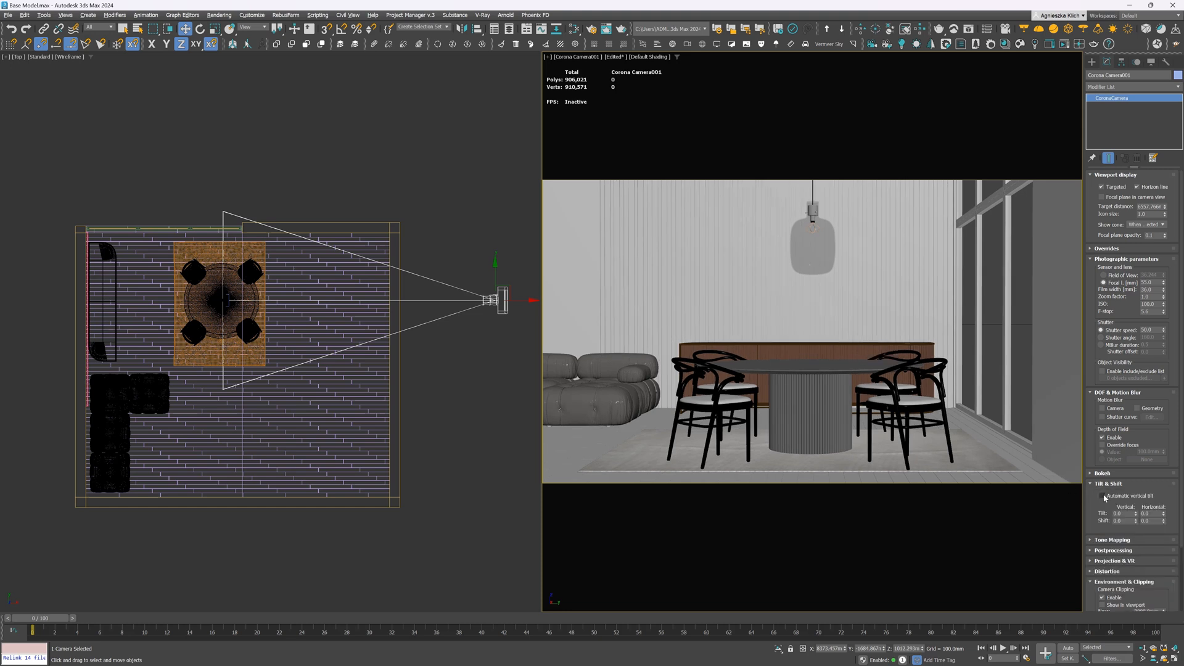
{"action": "left_click", "coordinate": [1103, 496]}
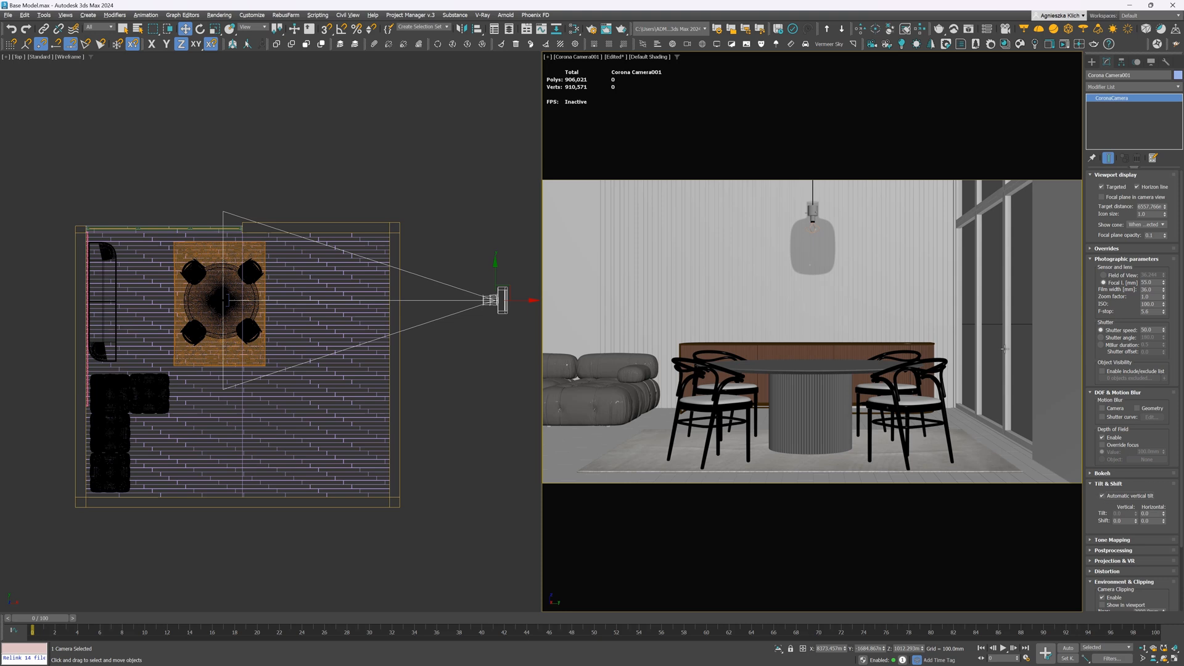
{"action": "mouse_move", "coordinate": [1010, 467]}
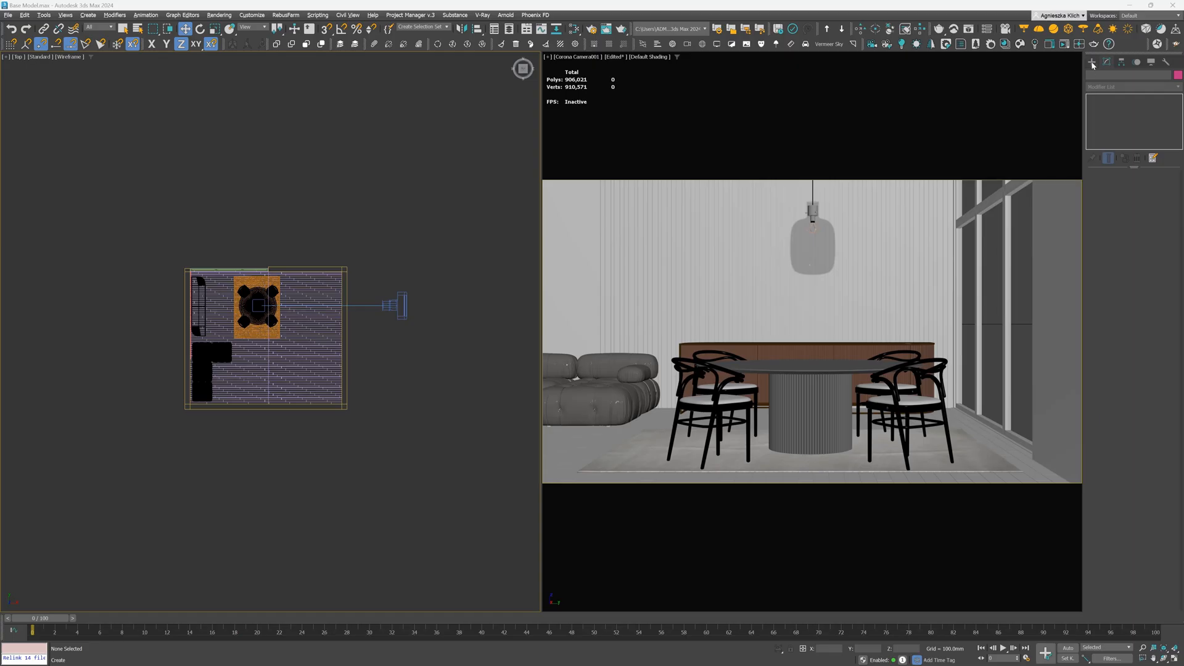
Step: Show the Lights category in the Create panel
{"action": "left_click", "coordinate": [1114, 75]}
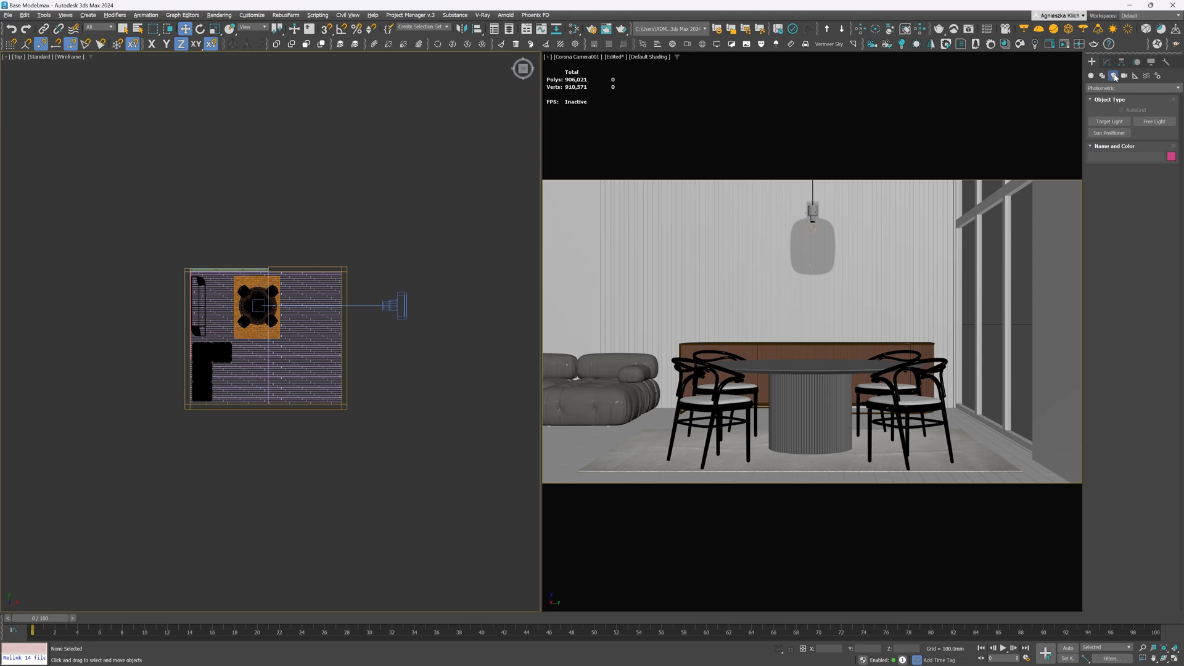
{"action": "left_click", "coordinate": [1112, 76]}
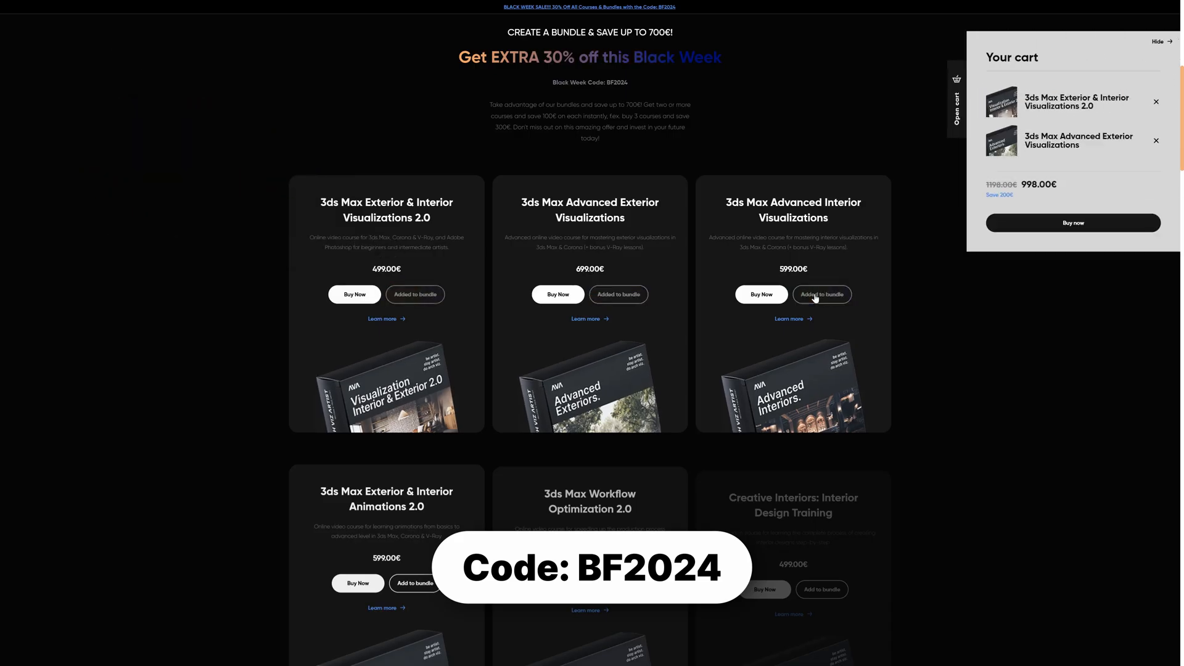
Step: Add the 3ds Max Advanced Interior Visualizations course to the bundle
{"action": "left_click", "coordinate": [1072, 223]}
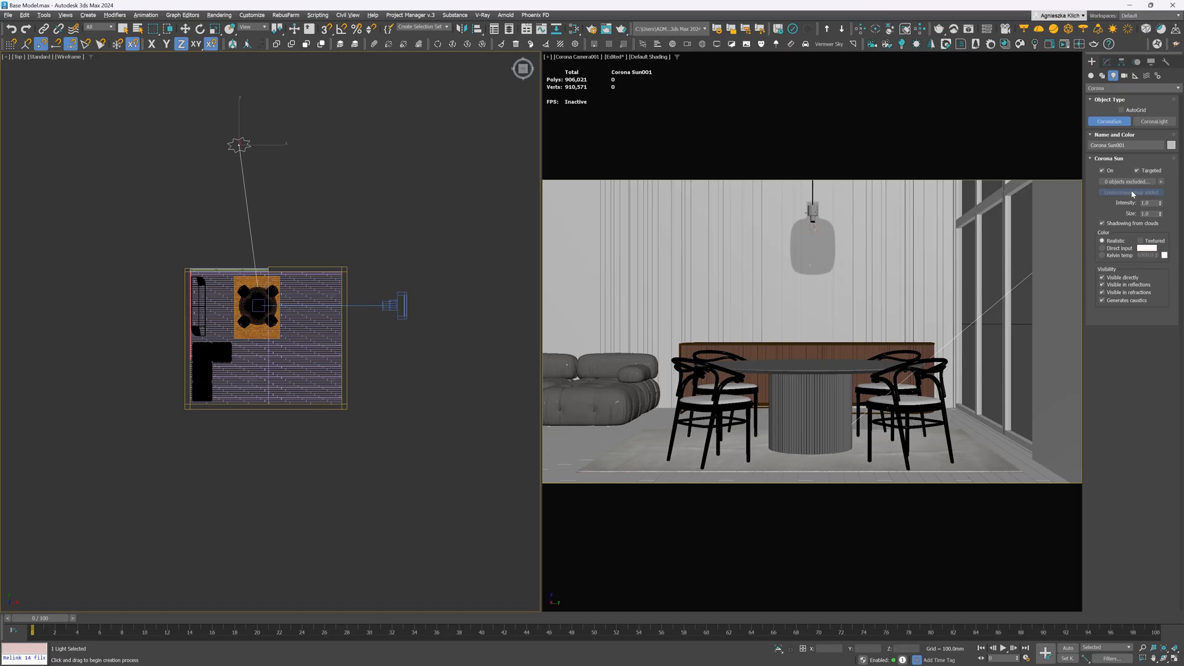
Step: Enable a scene material override that preserves glass materials and assign a material to the override slot
{"action": "left_click", "coordinate": [590, 28]}
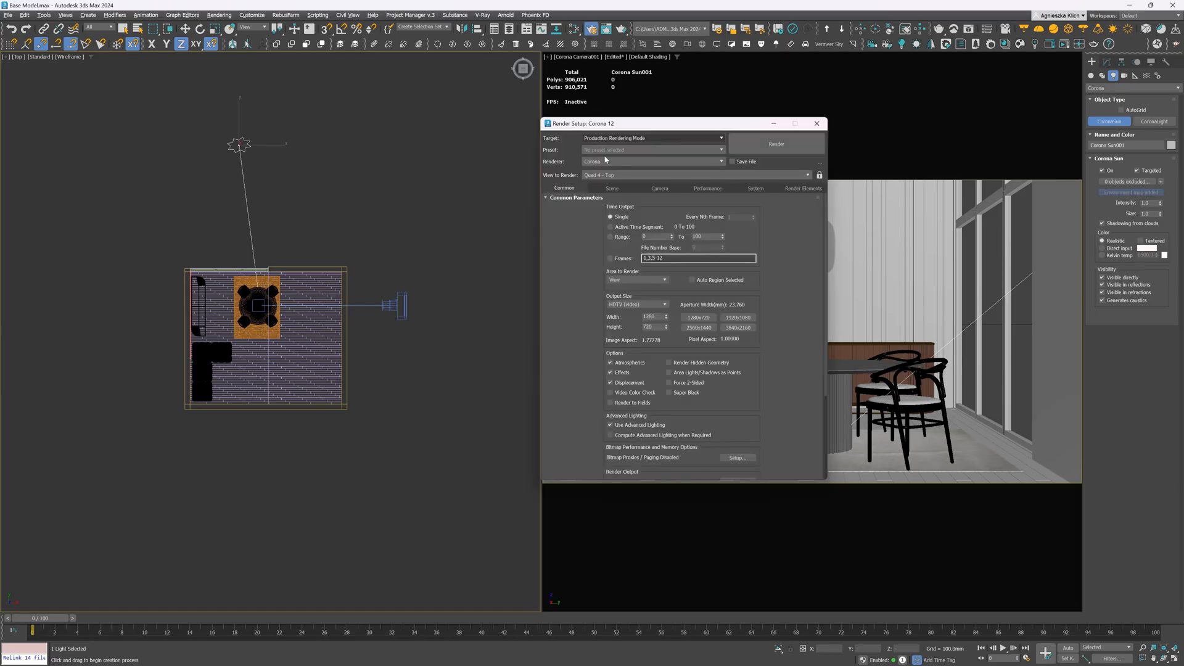
{"action": "left_click", "coordinate": [611, 188]}
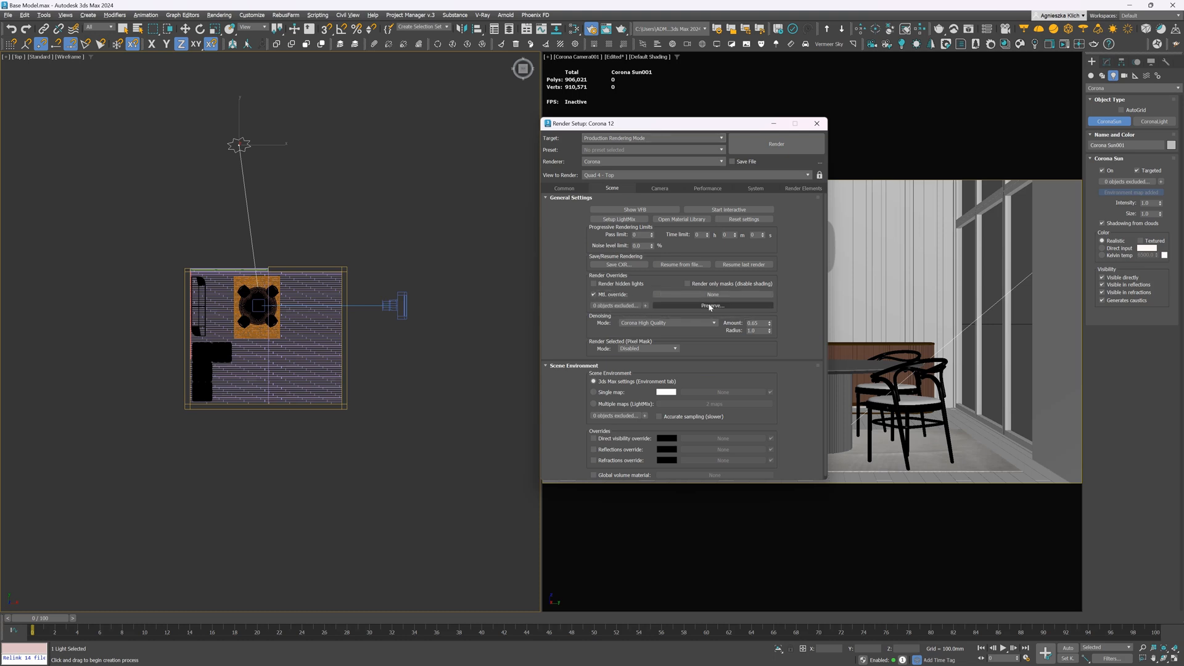
{"action": "left_click", "coordinate": [710, 305]}
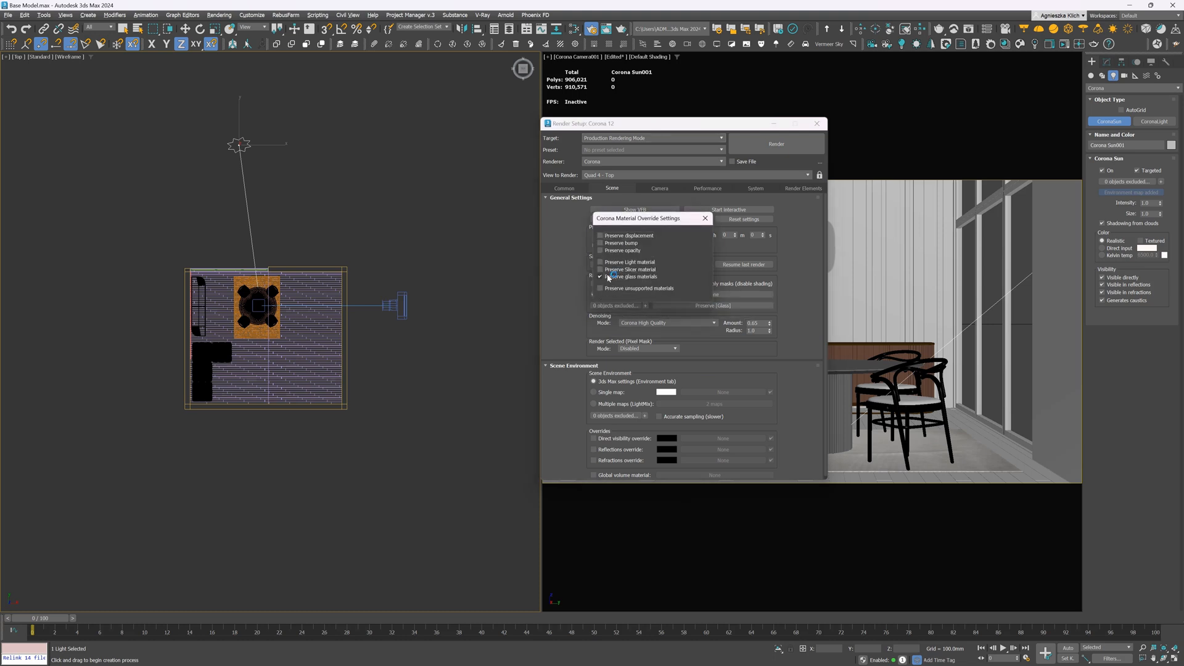
{"action": "left_click", "coordinate": [704, 218]}
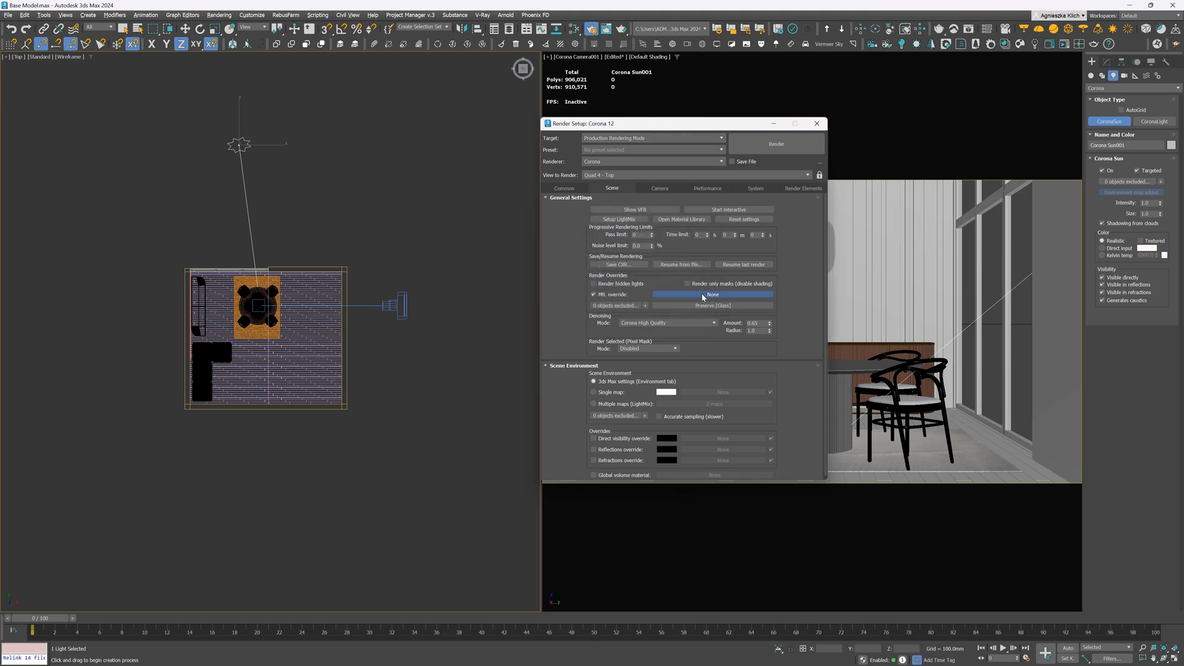
{"action": "left_click", "coordinate": [710, 294]}
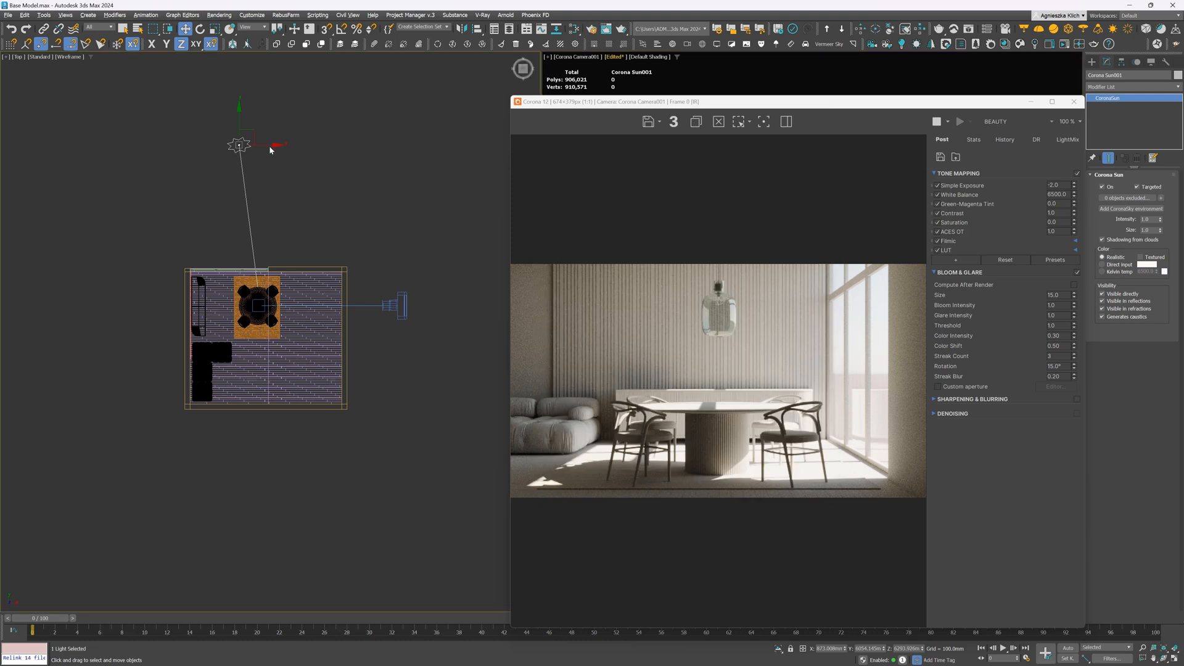
Step: Drag the Corona sun around the room until sunlight streams across the dining room
{"action": "left_click_drag", "start_coordinate": [238, 144], "coordinate": [150, 145]}
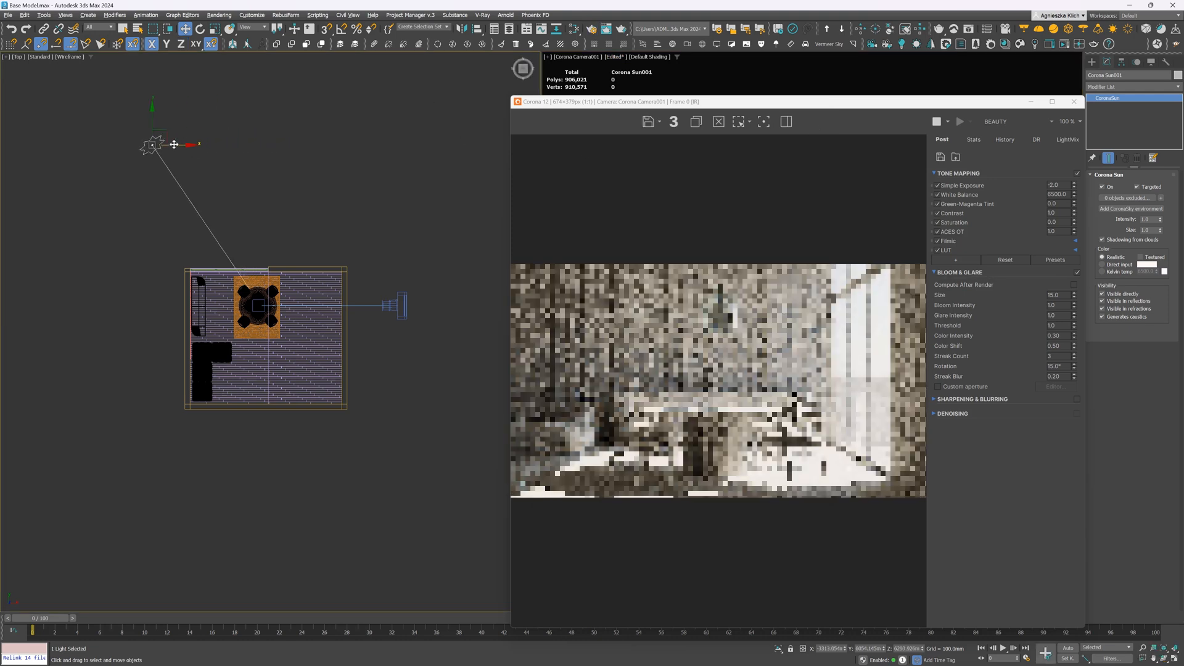
{"action": "left_click_drag", "start_coordinate": [151, 143], "coordinate": [128, 146]}
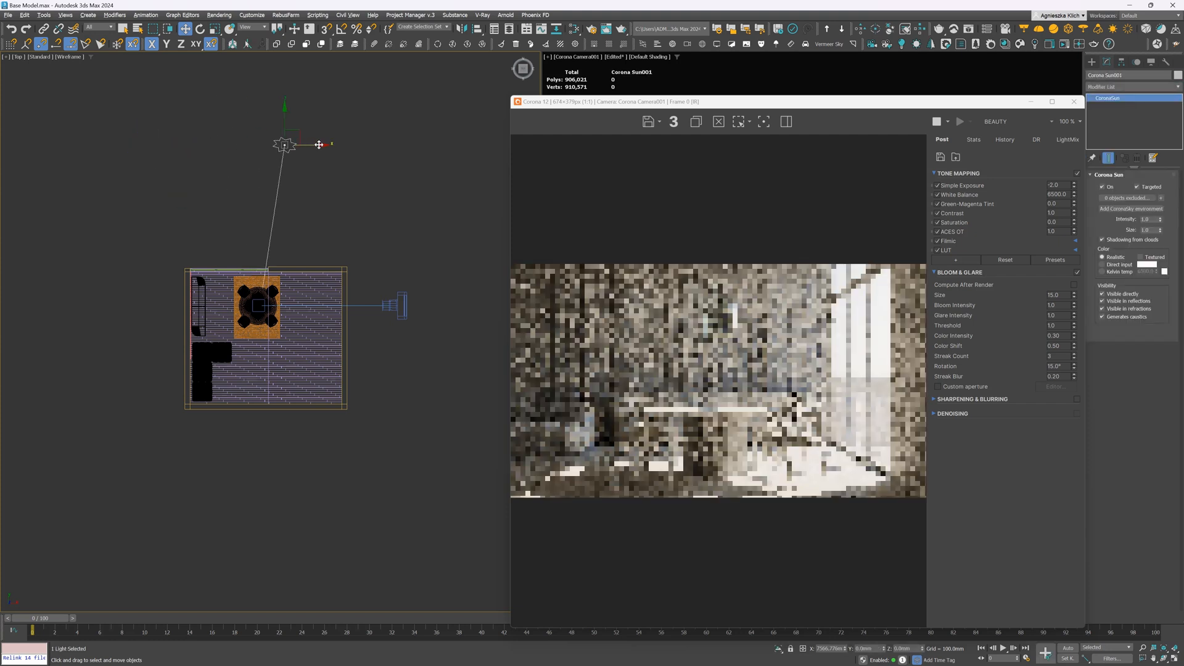
{"action": "left_click_drag", "start_coordinate": [284, 144], "coordinate": [351, 144]}
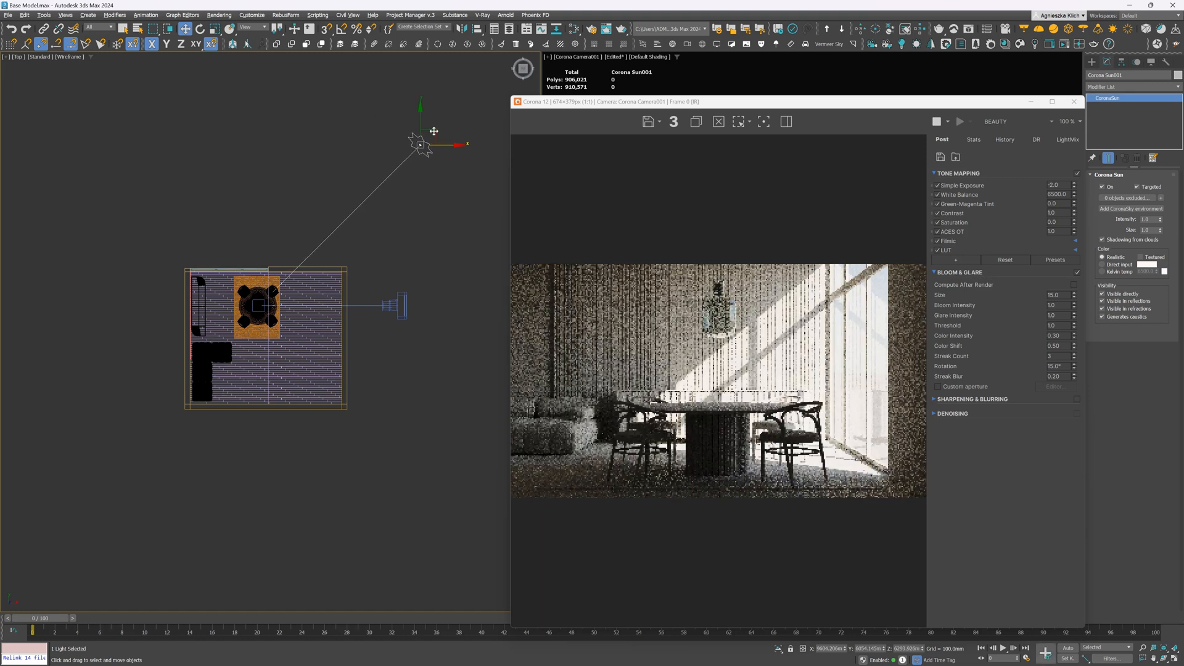
{"action": "left_click_drag", "start_coordinate": [420, 143], "coordinate": [402, 377]}
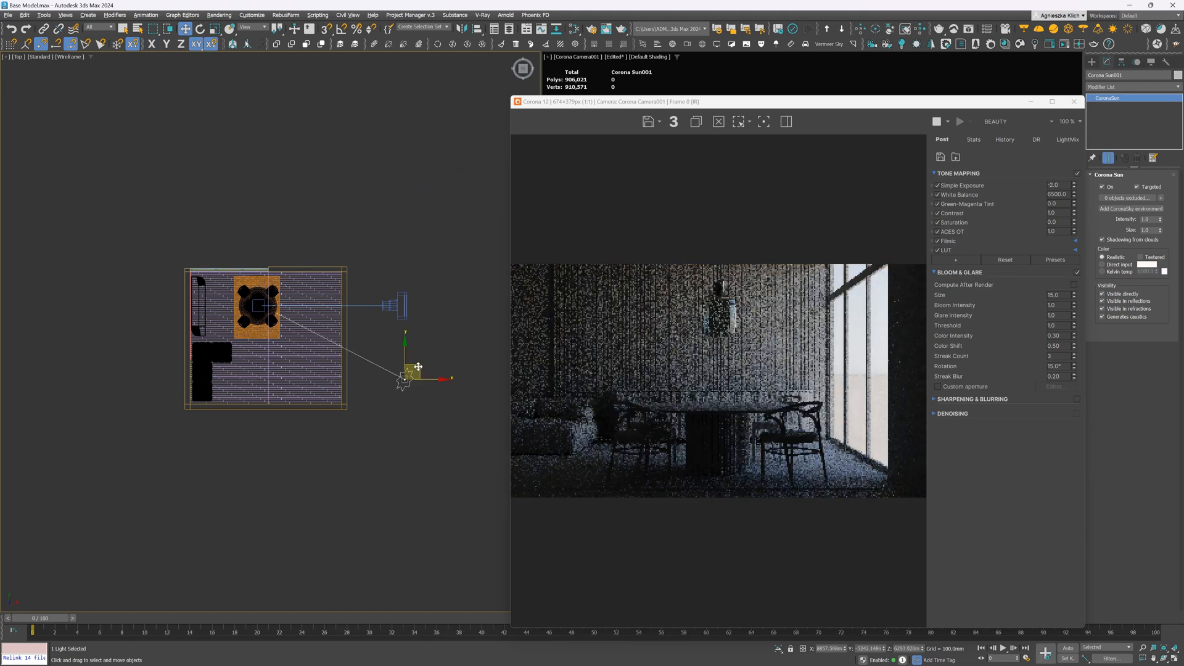
{"action": "left_click_drag", "start_coordinate": [405, 377], "coordinate": [86, 396]}
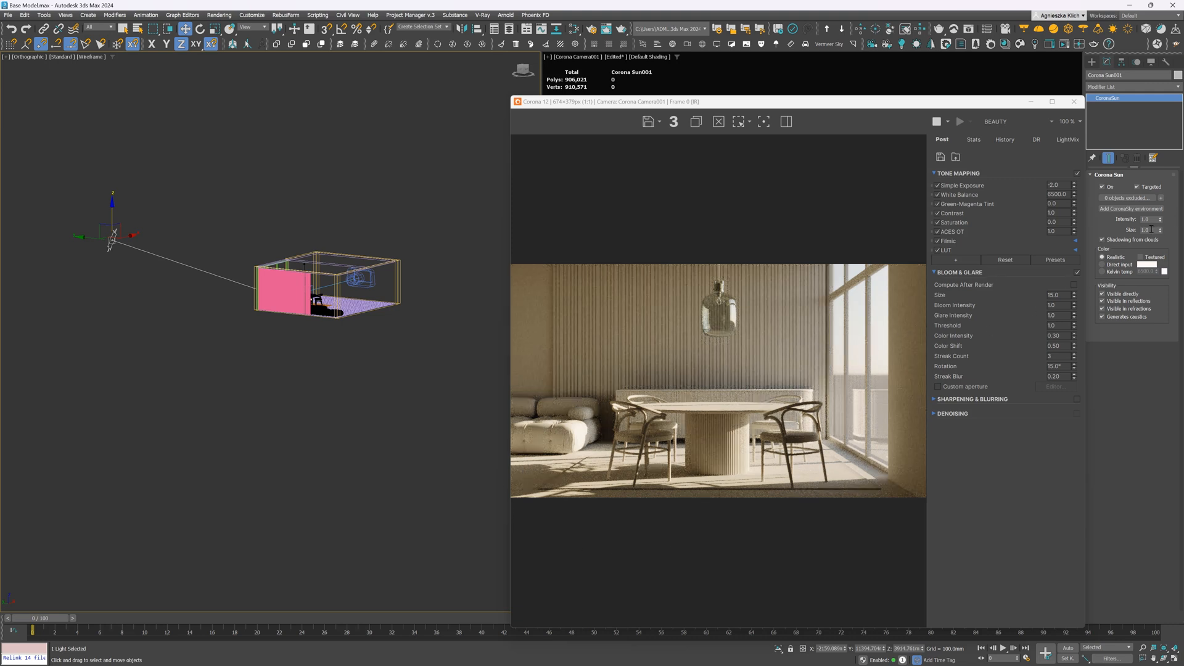
Step: Soften the sunlight by setting the sun's Size to 10.0
{"action": "left_click", "coordinate": [1146, 230]}
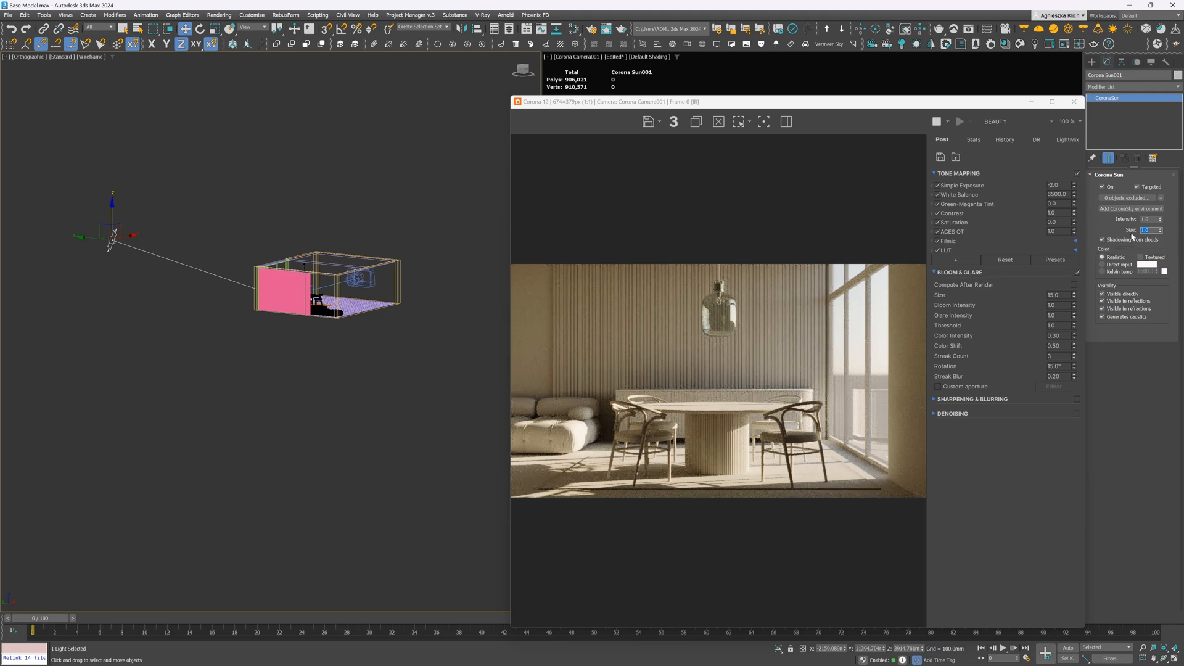
{"action": "type", "text": "10.0"}
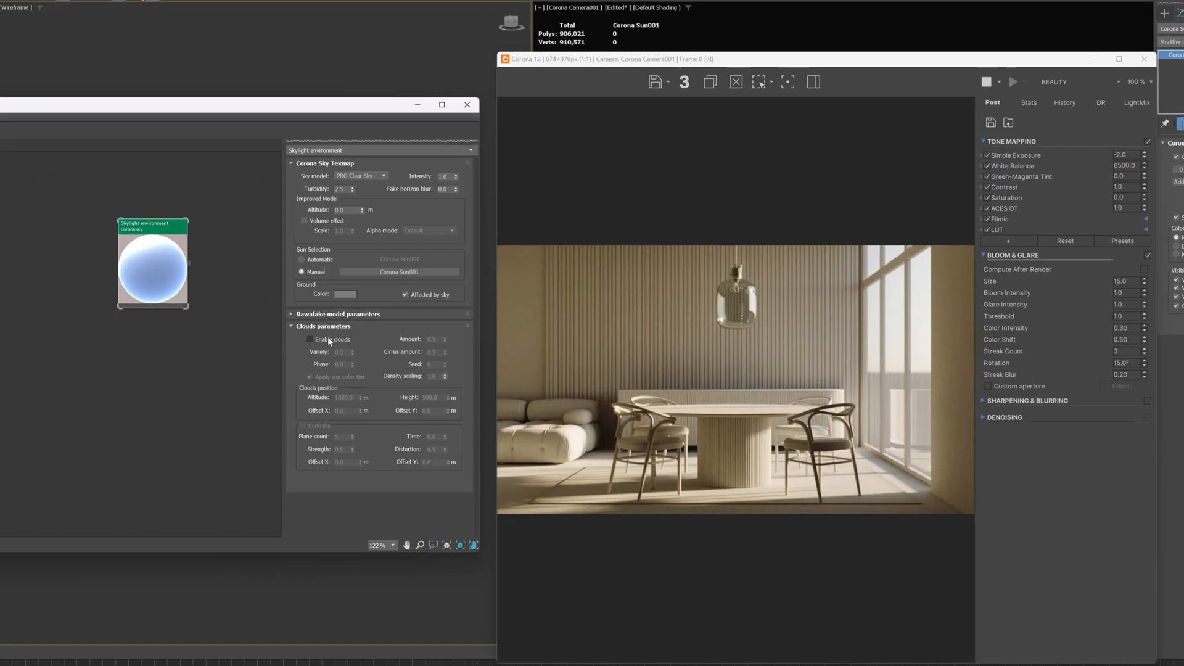
Step: Enable clouds on the Corona sky map
{"action": "left_click", "coordinate": [306, 340]}
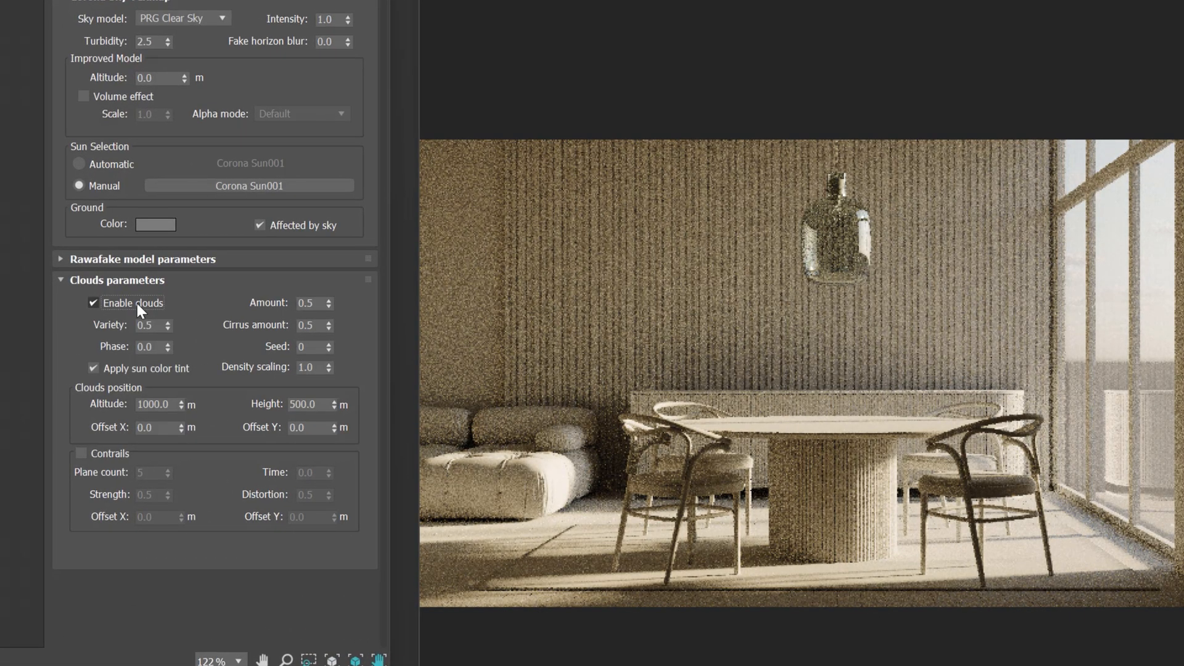
{"action": "left_click", "coordinate": [309, 304]}
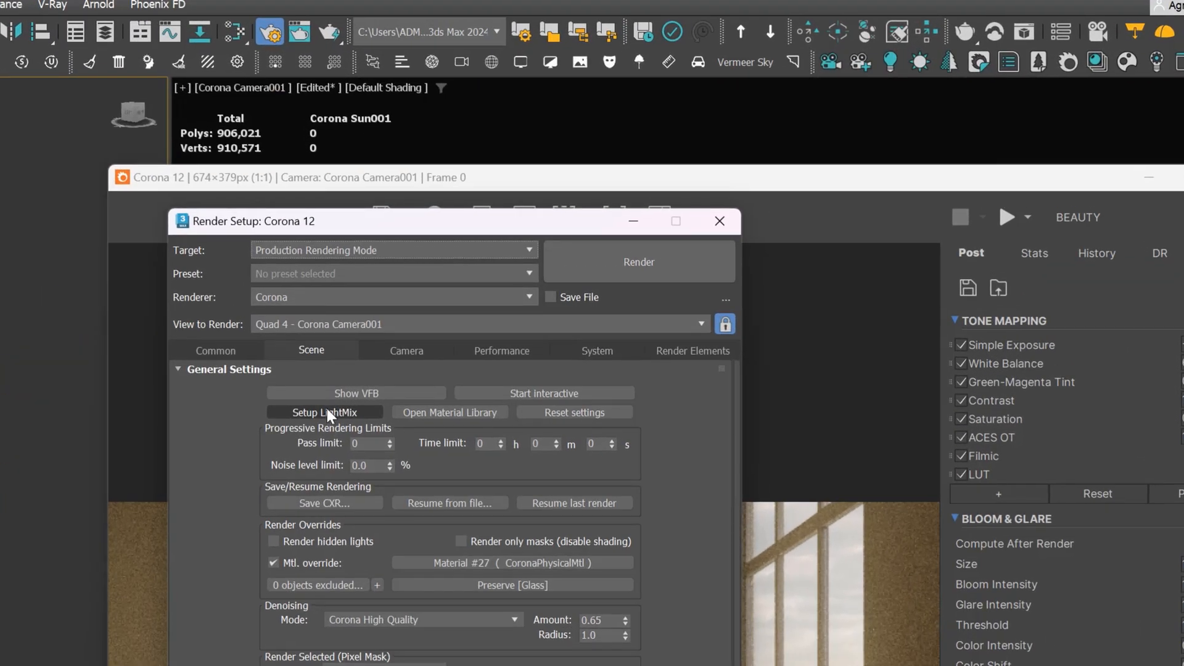
Step: Generate LightMix layers from instanced lights via Setup LightMix
{"action": "left_click", "coordinate": [325, 412]}
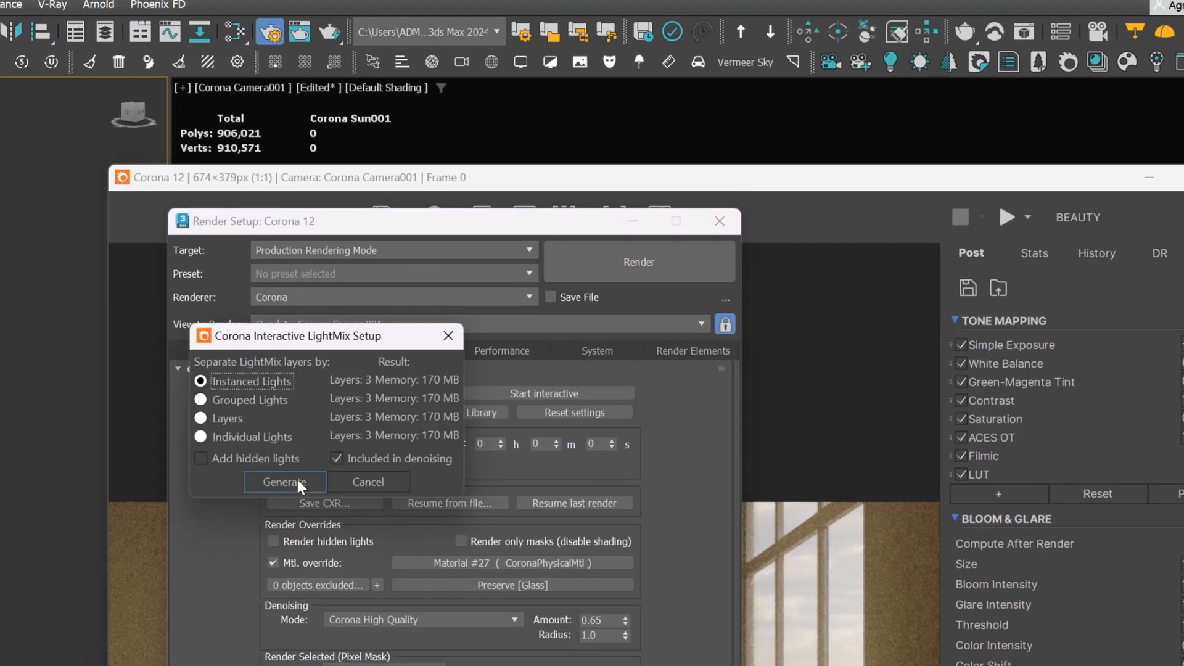
{"action": "left_click", "coordinate": [285, 482]}
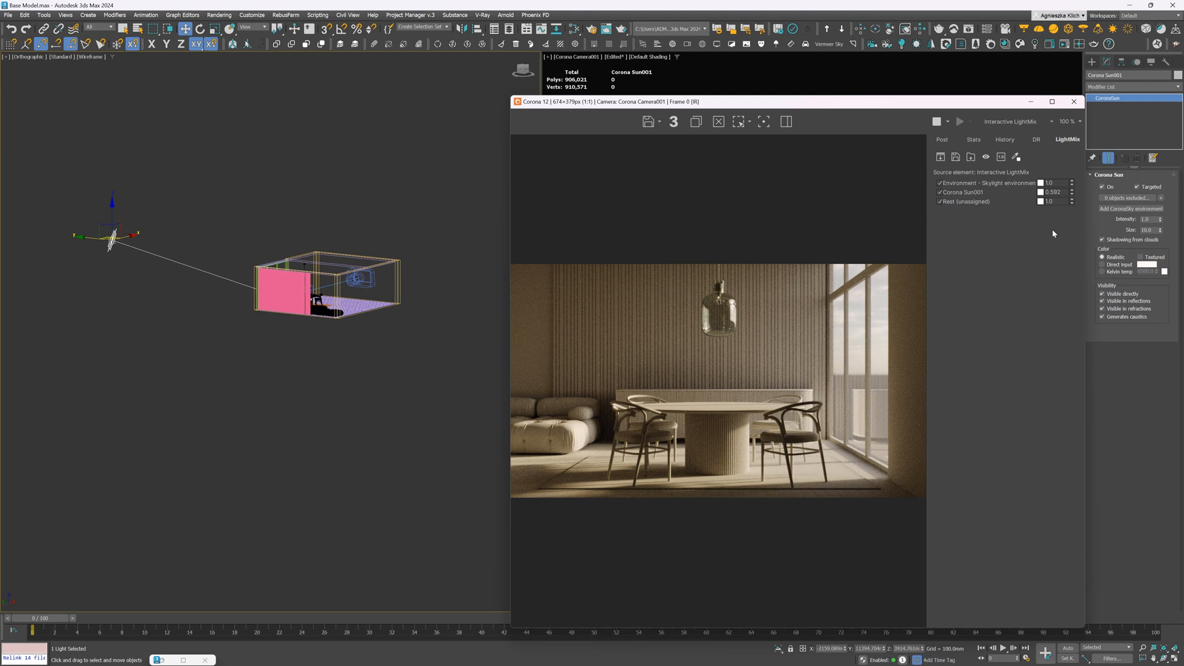
{"action": "mouse_move", "coordinate": [1015, 342]}
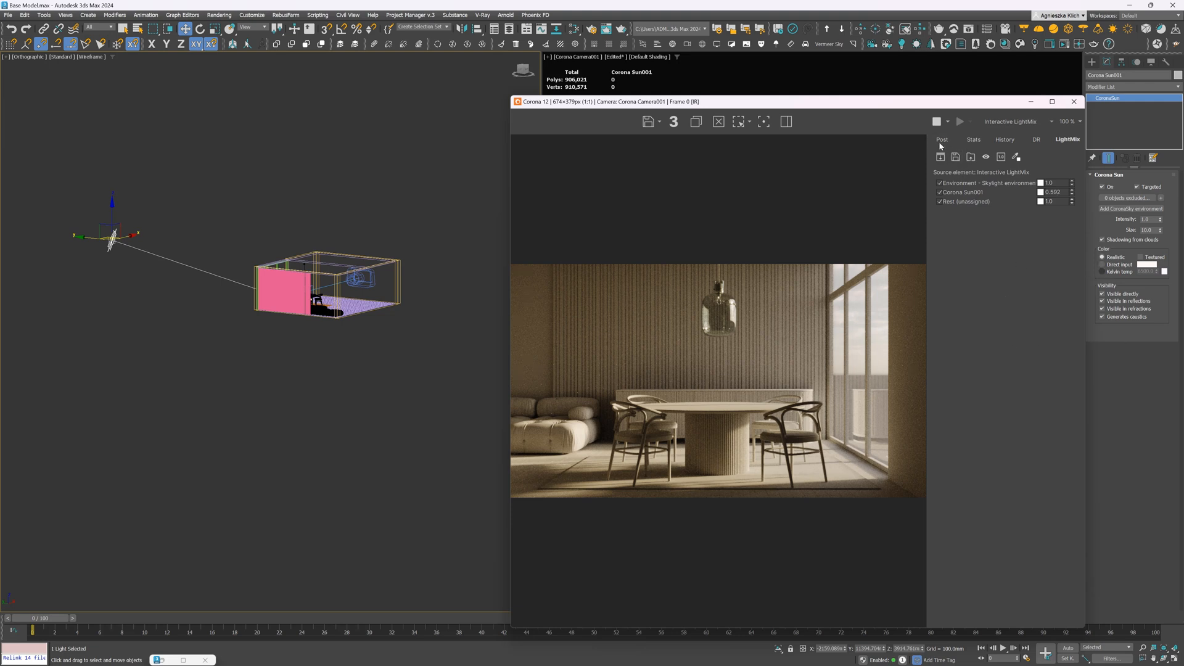
Step: In VFB Post, warm the white balance, reduce saturation slightly and load a LUT at 0.50 opacity
{"action": "left_click", "coordinate": [941, 139]}
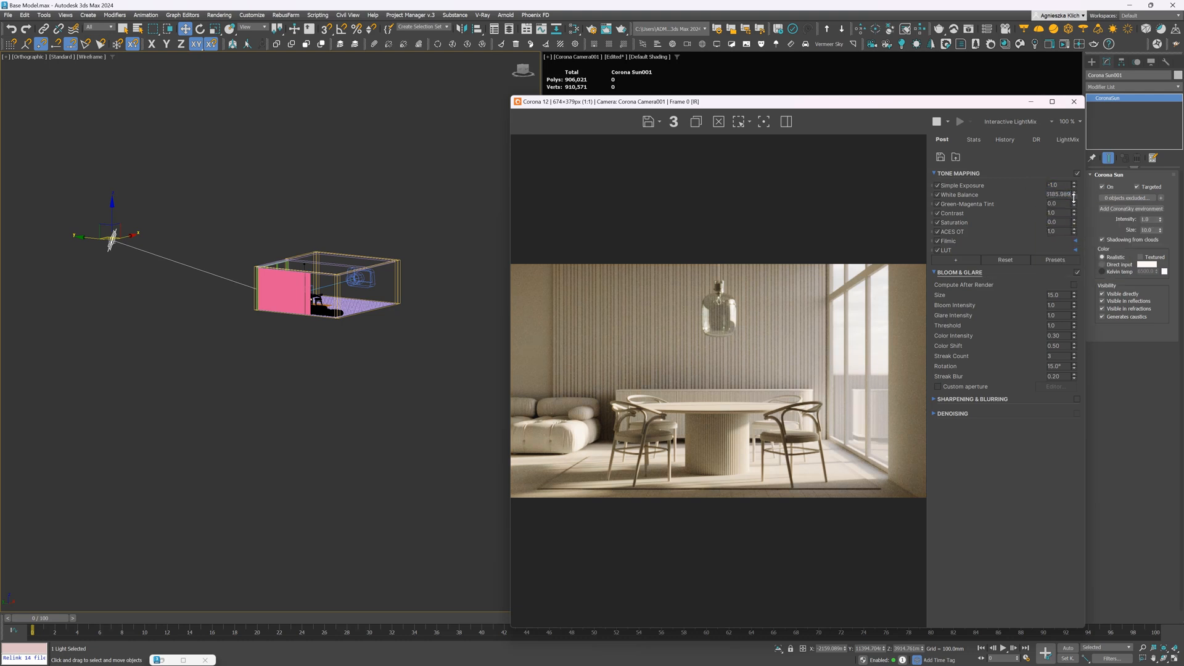
{"action": "left_click_drag", "start_coordinate": [1058, 194], "coordinate": [1064, 193]}
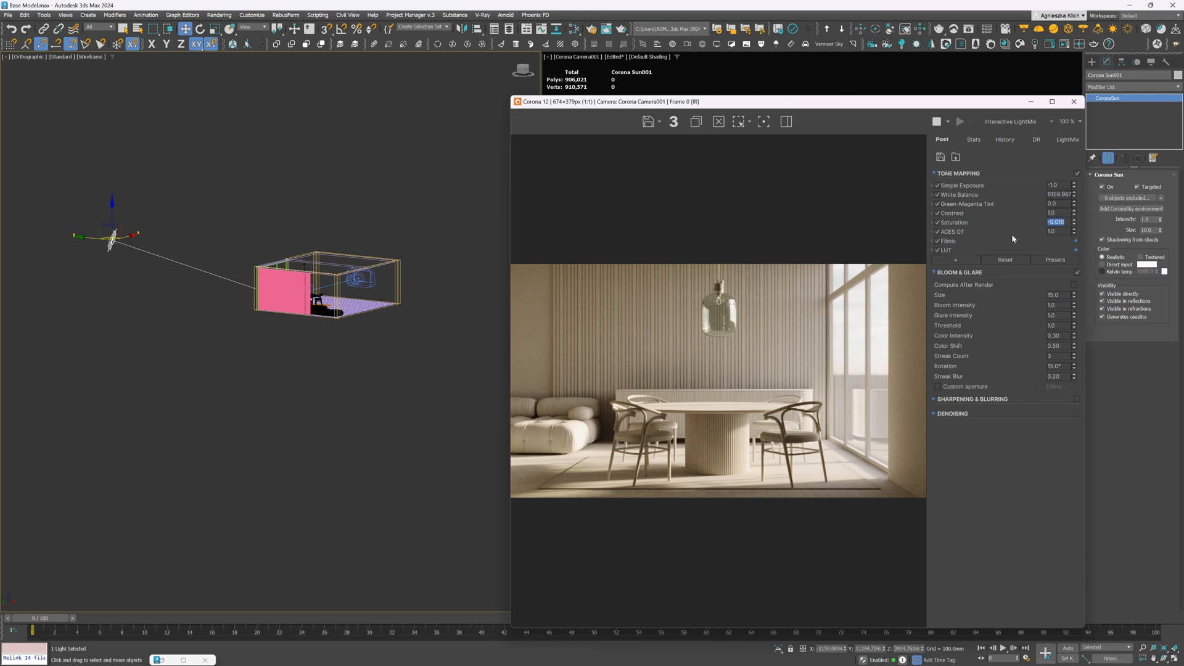
{"action": "left_click", "coordinate": [1067, 140]}
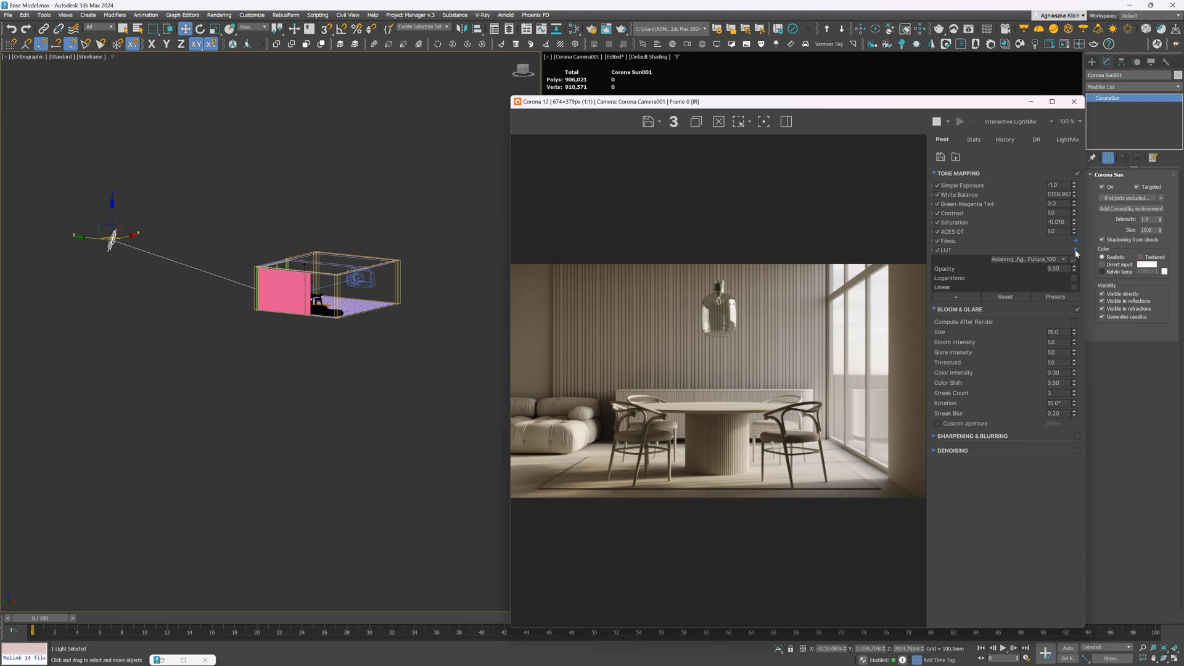
{"action": "left_click", "coordinate": [1035, 259]}
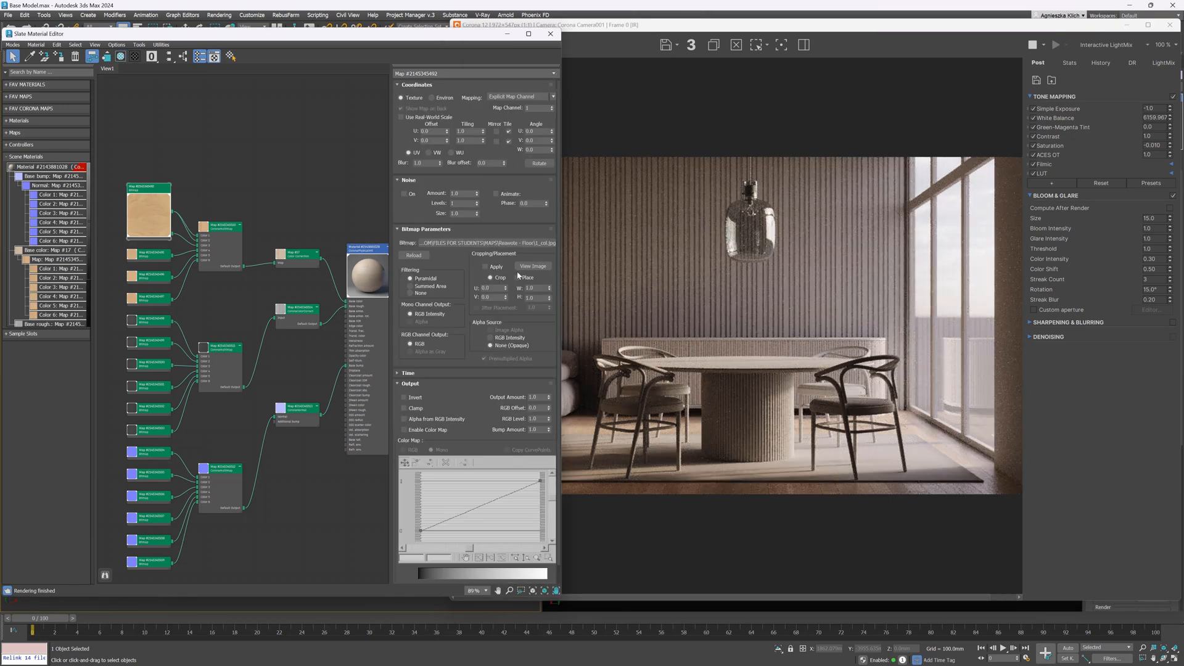
Step: Bring up the Chaos Cosmos browser on the Wood materials category beside the render
{"action": "left_click", "coordinate": [533, 266]}
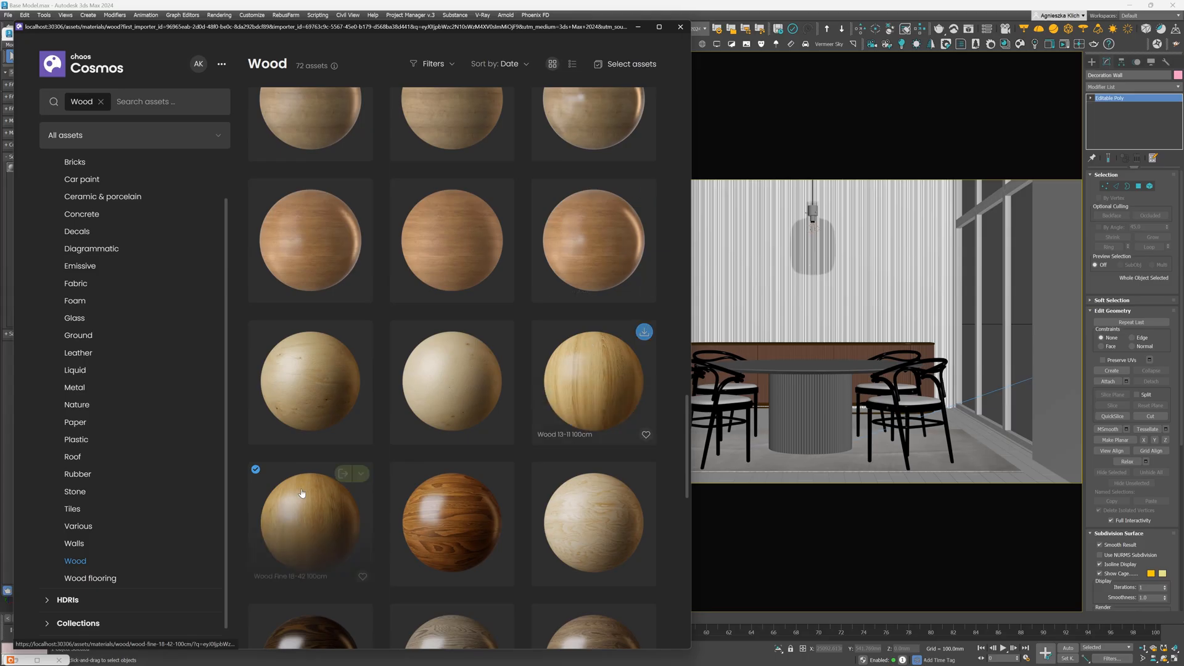
Step: Import the light pine-like wood material from Cosmos into the material editor
{"action": "left_click", "coordinate": [342, 474]}
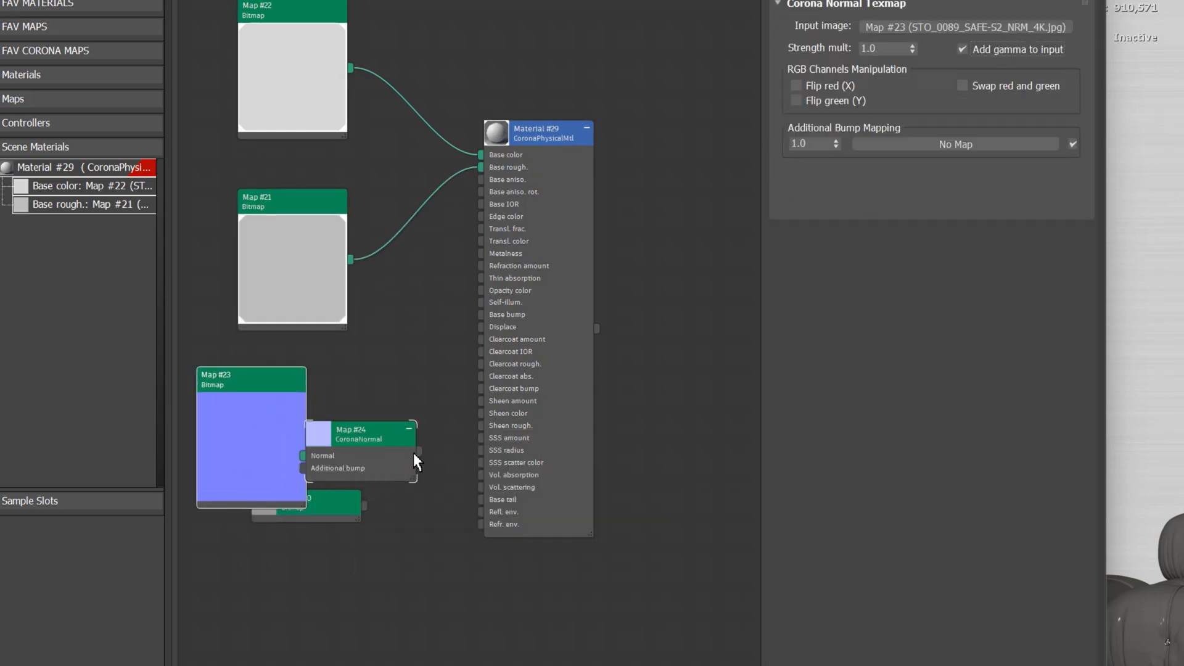
Step: Wire the CoronaNormal map into Base bump, set a dark grey base colour and Roughness 0.3
{"action": "left_click_drag", "start_coordinate": [416, 430], "coordinate": [483, 314]}
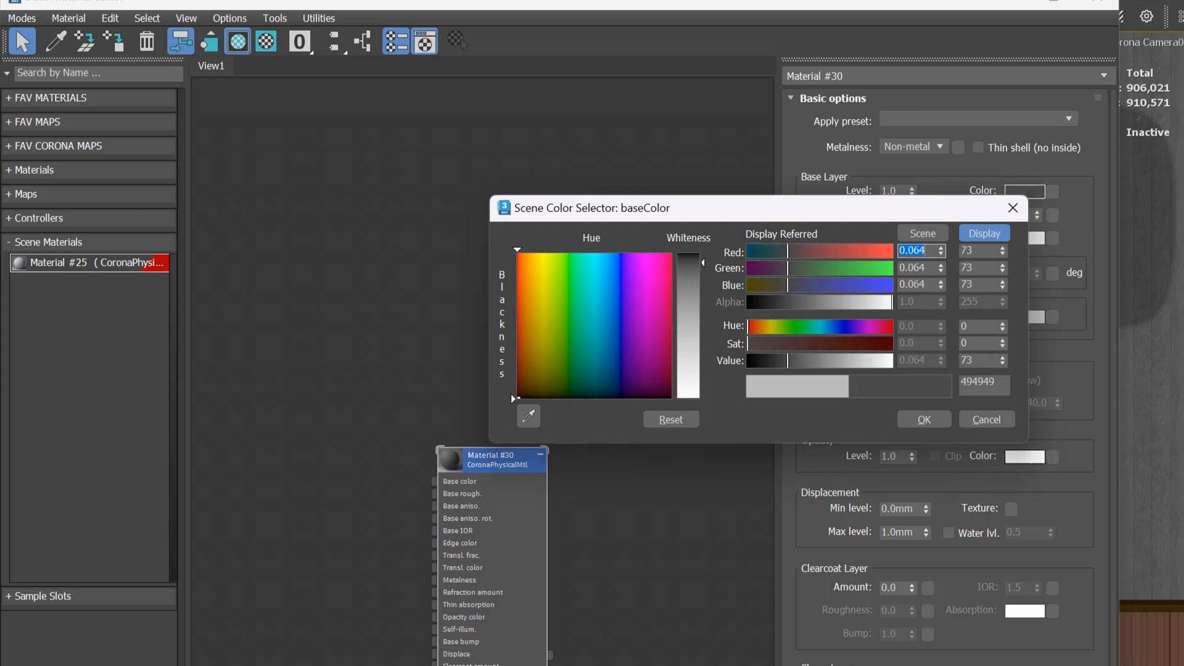
{"action": "left_click", "coordinate": [924, 420]}
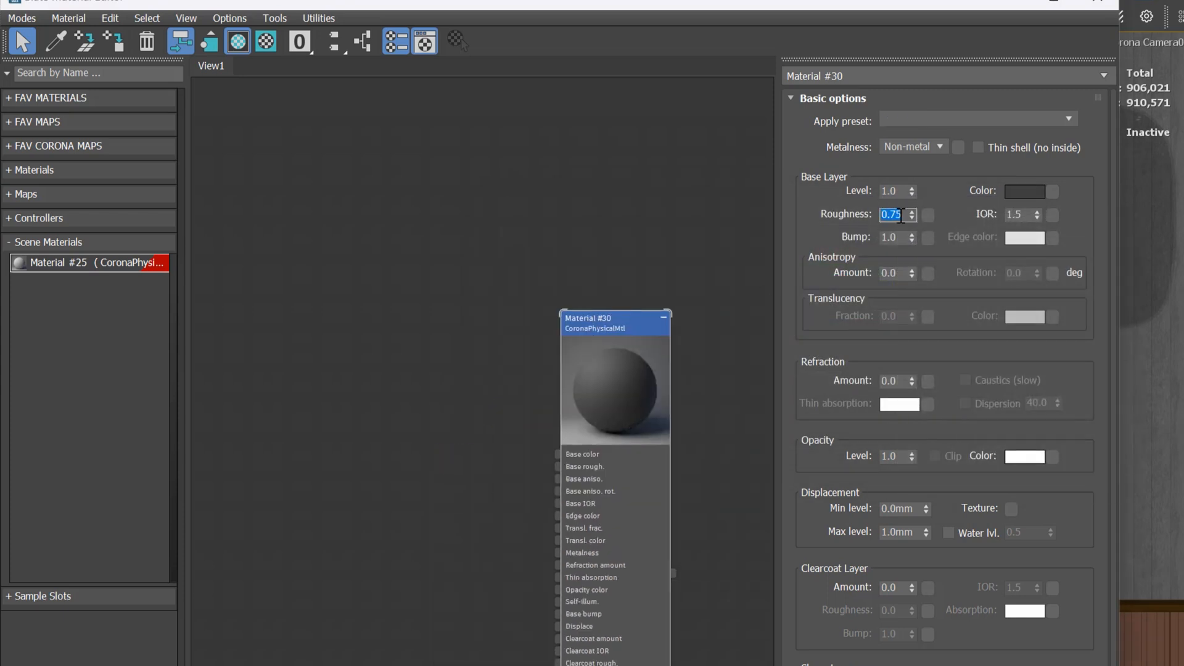
{"action": "type", "text": "0.3"}
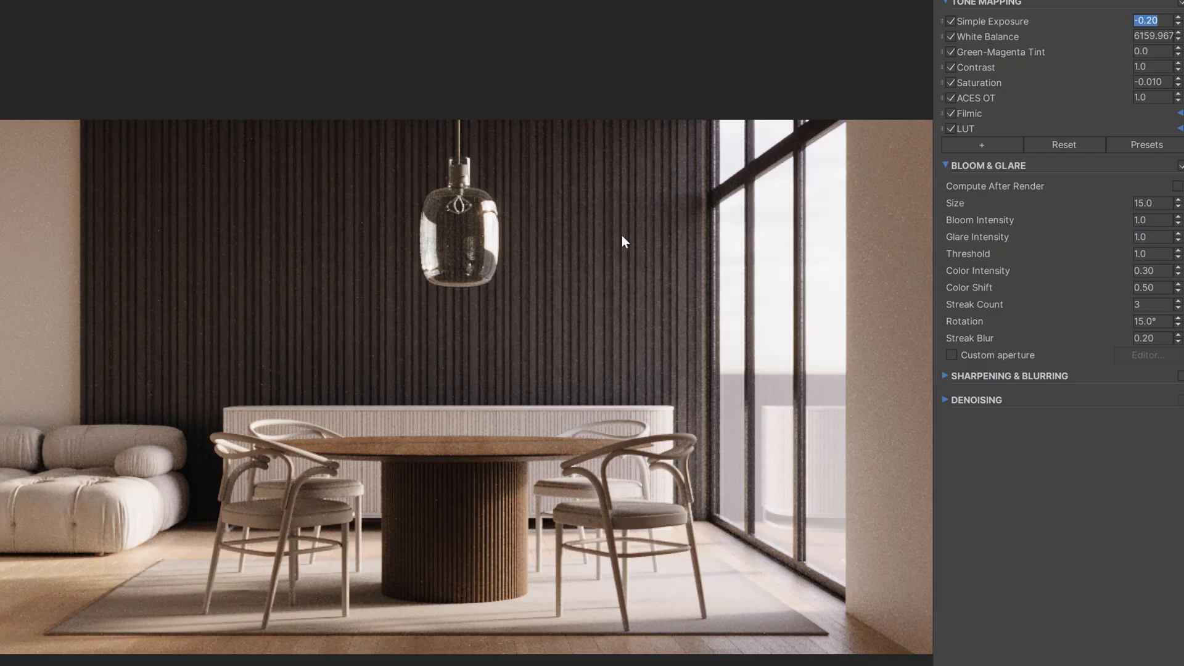
{"action": "mouse_move", "coordinate": [565, 307]}
{"action": "type", "text": "0"}
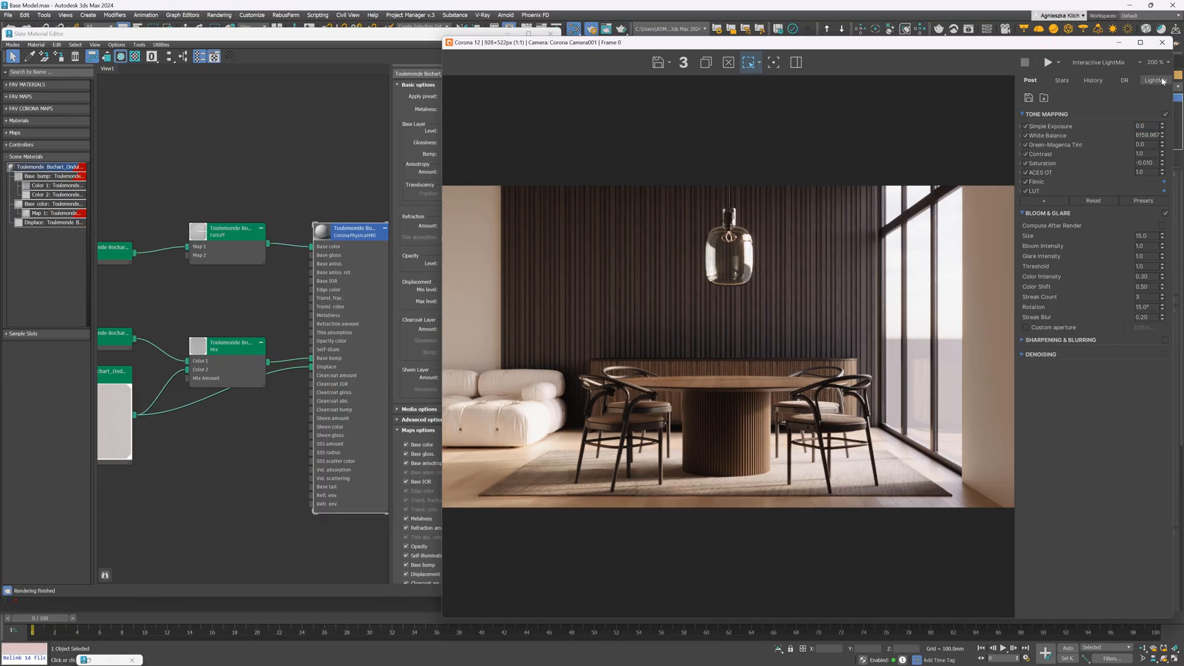
Step: Review the Environment and Corona Sun contributions in LightMix, then return to the Post settings
{"action": "left_click", "coordinate": [1154, 80]}
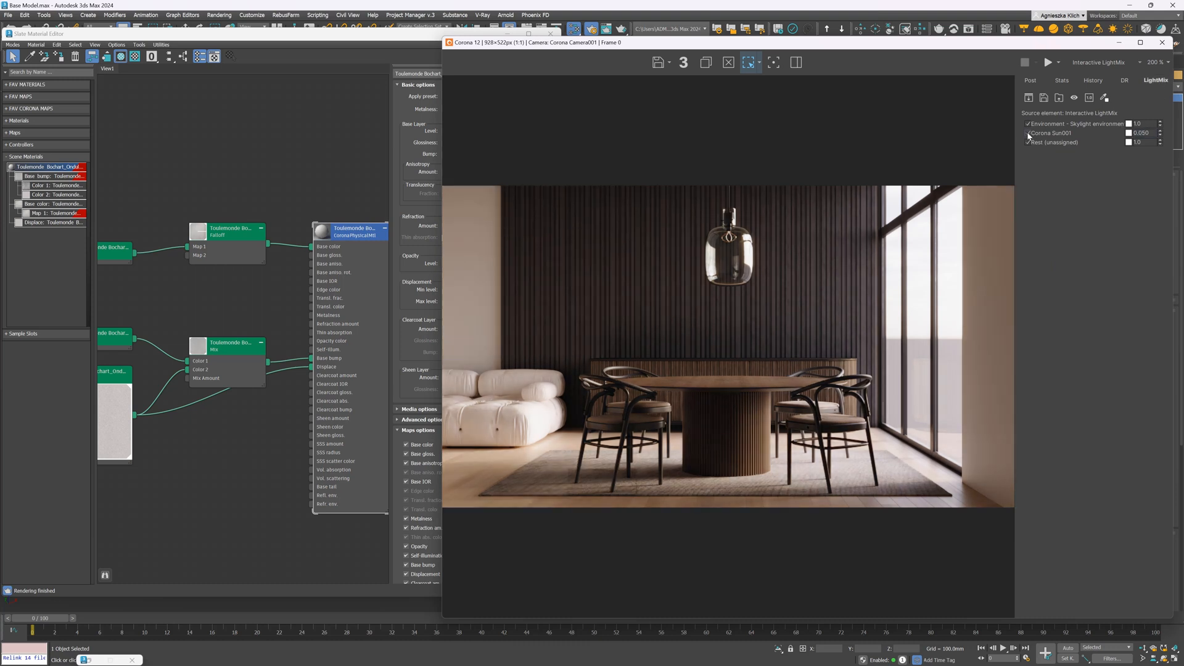
{"action": "left_click", "coordinate": [1029, 80]}
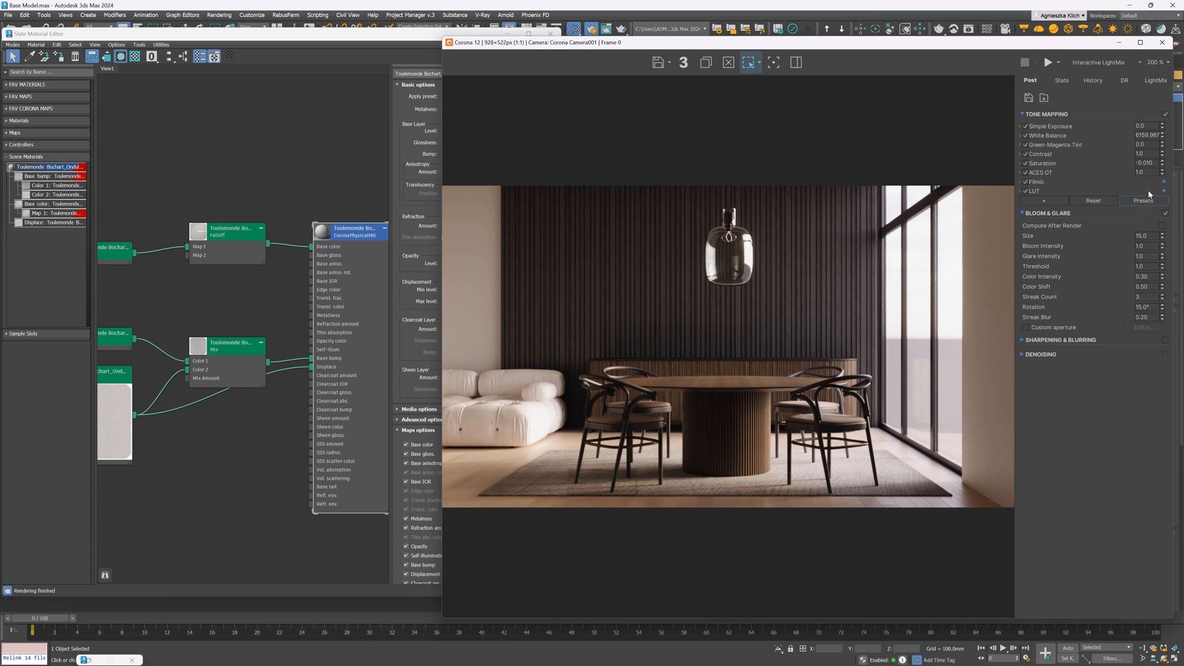
{"action": "left_click", "coordinate": [1163, 190]}
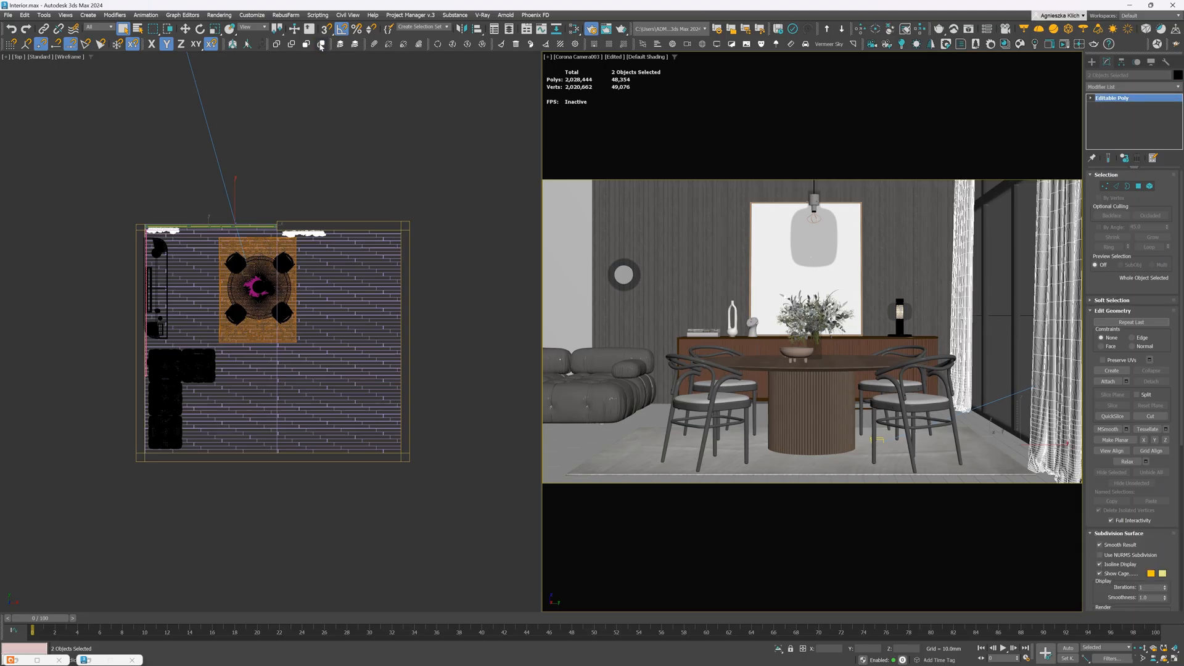
Step: Place the merged artwork, curtains, plant and decor models around the dining room
{"action": "left_click", "coordinate": [918, 161]}
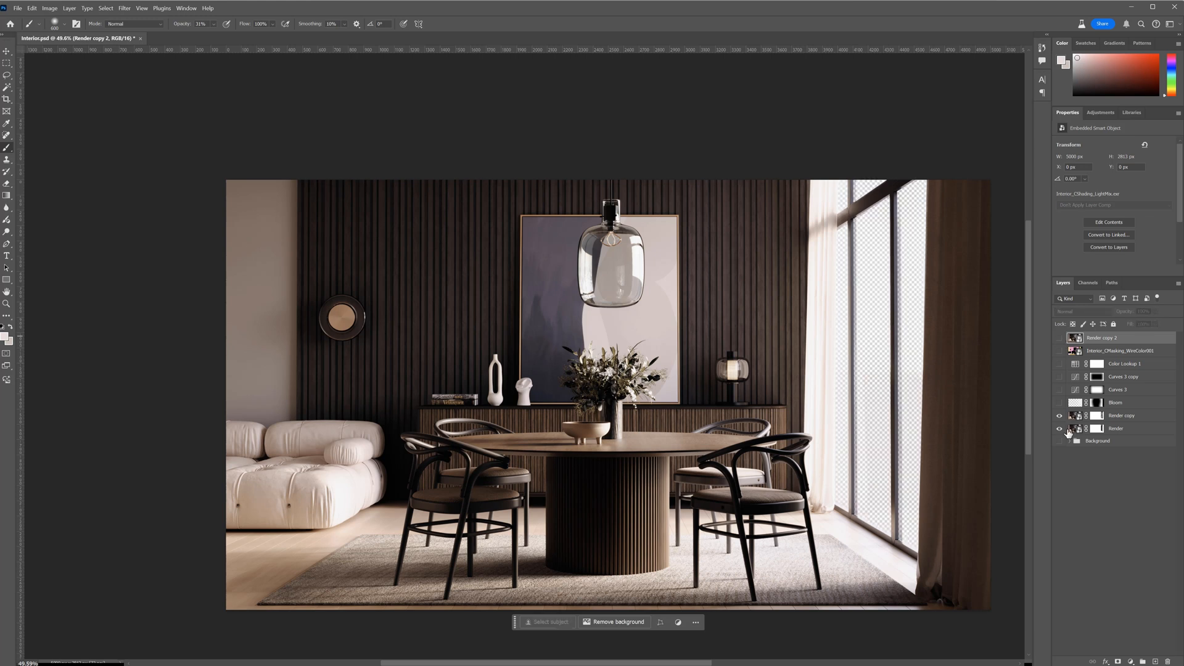
Step: Toggle the Render layer, city-backdrop hue tweak, Background group and Curves 3 to compare each contribution
{"action": "left_click", "coordinate": [1117, 428]}
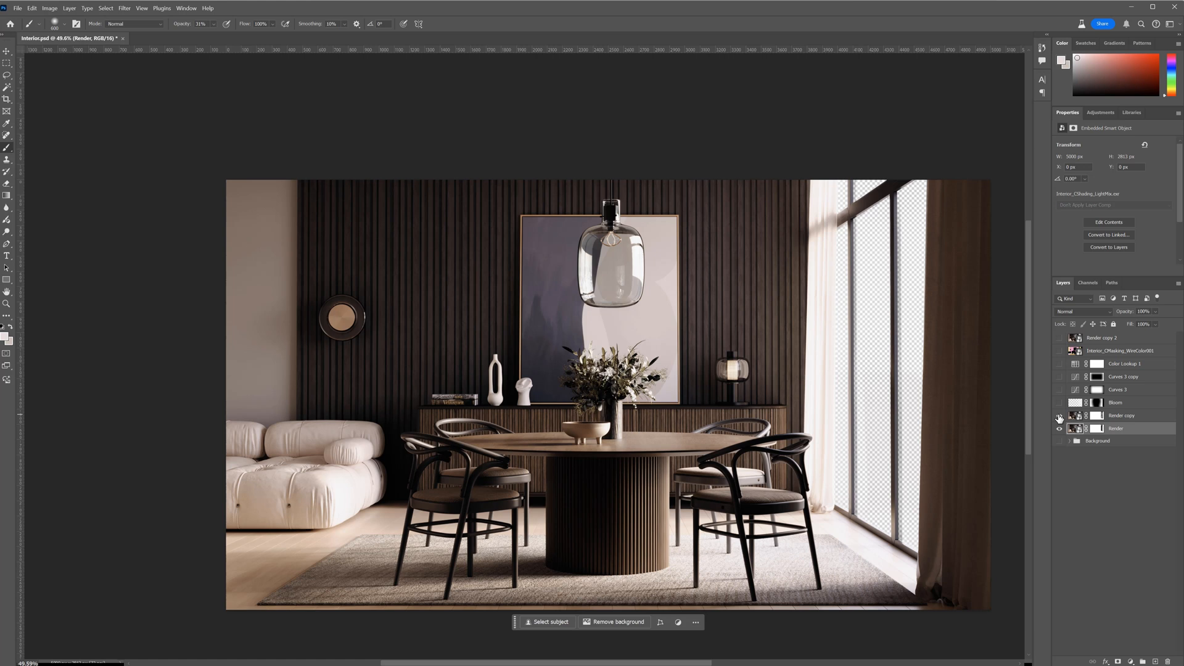
{"action": "left_click", "coordinate": [1098, 415]}
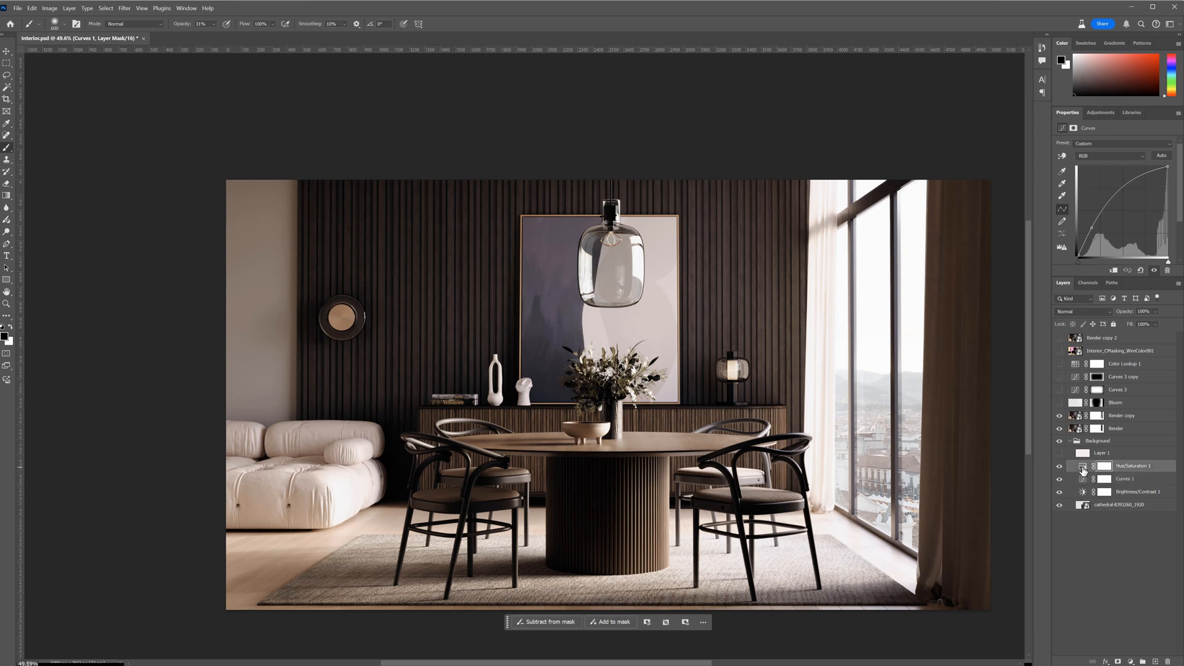
{"action": "left_click", "coordinate": [1101, 452]}
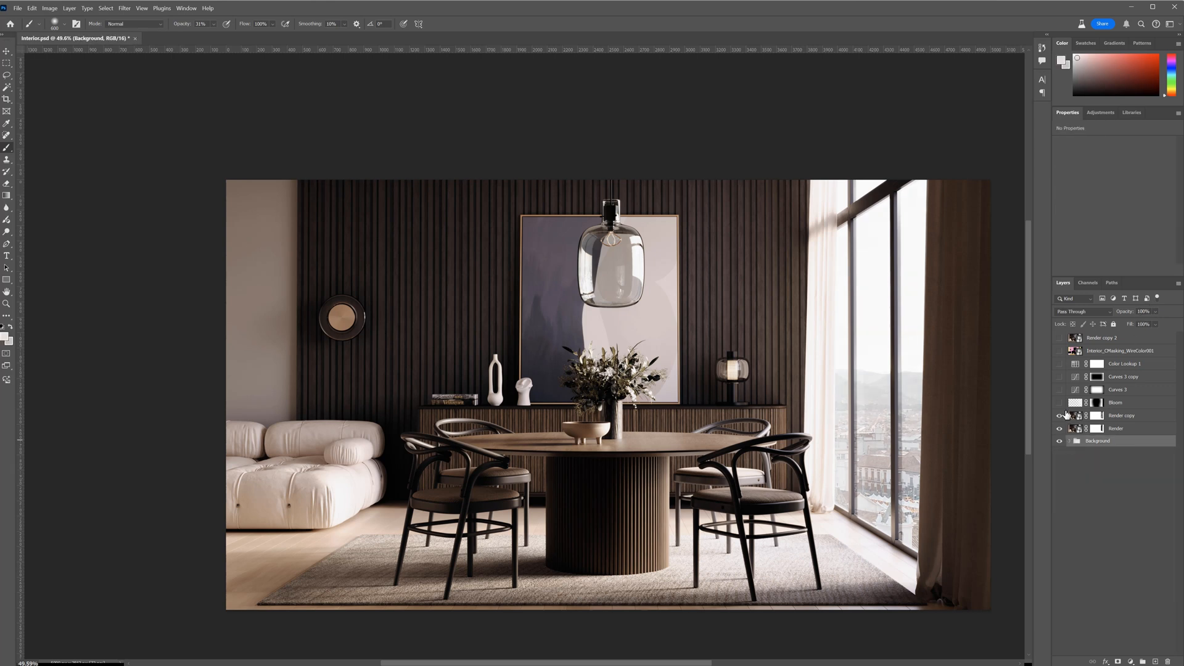
{"action": "left_click", "coordinate": [1059, 390]}
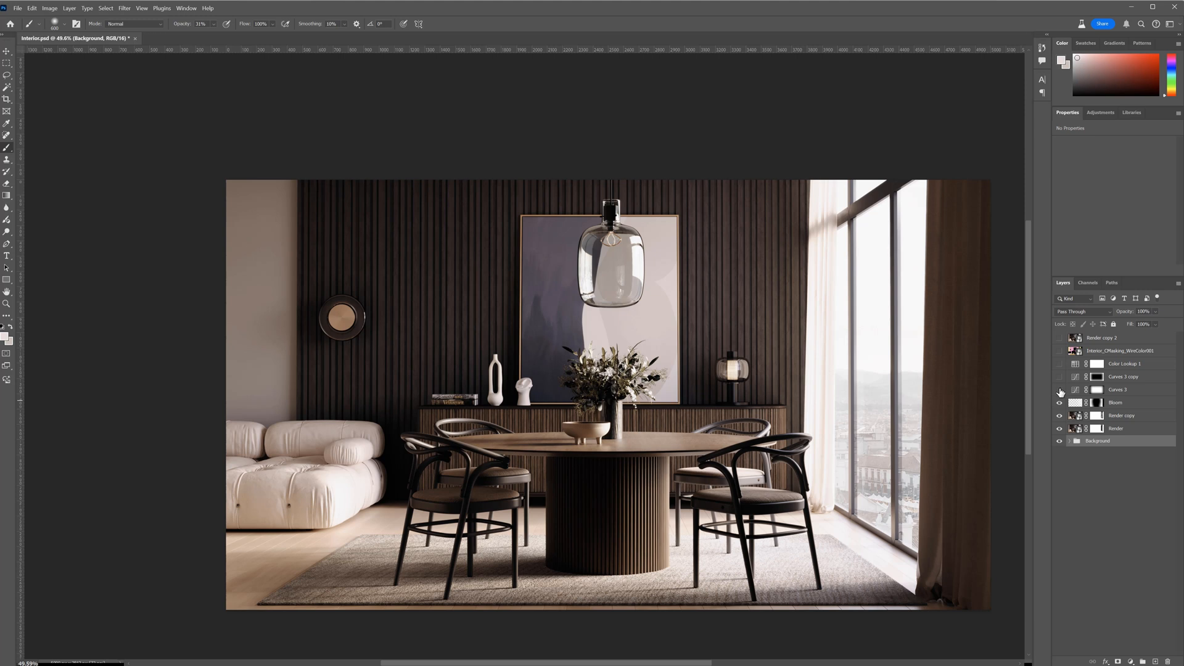
{"action": "left_click", "coordinate": [1058, 389]}
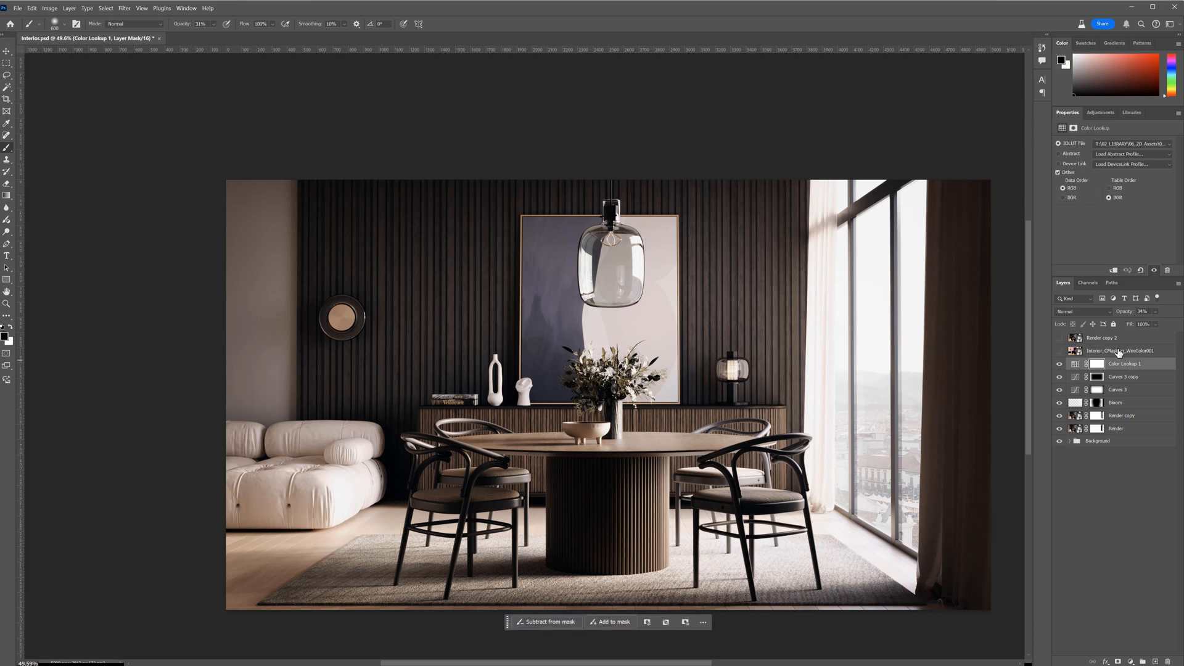
{"action": "mouse_move", "coordinate": [1121, 354]}
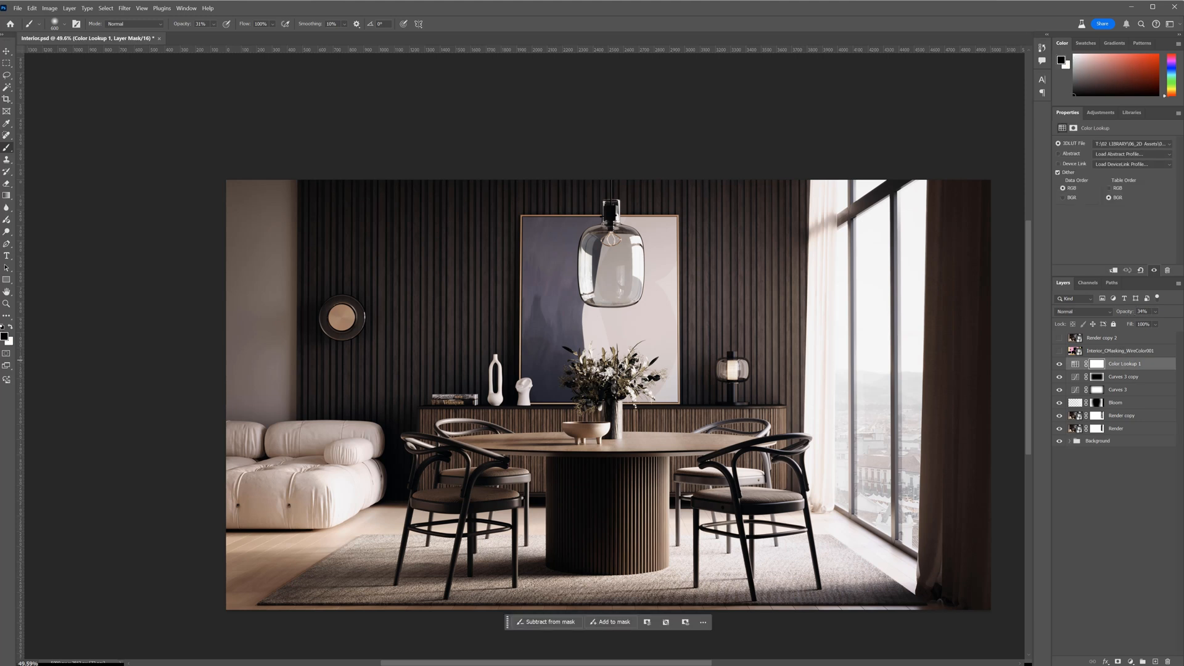